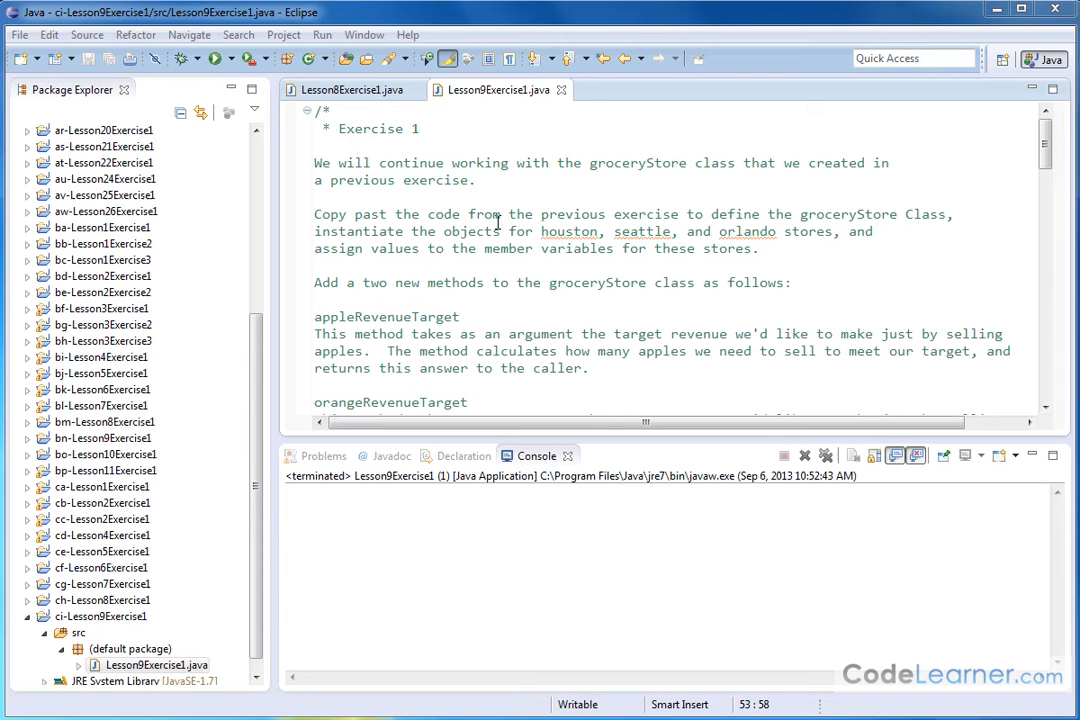
pyautogui.moveTo(488, 198)
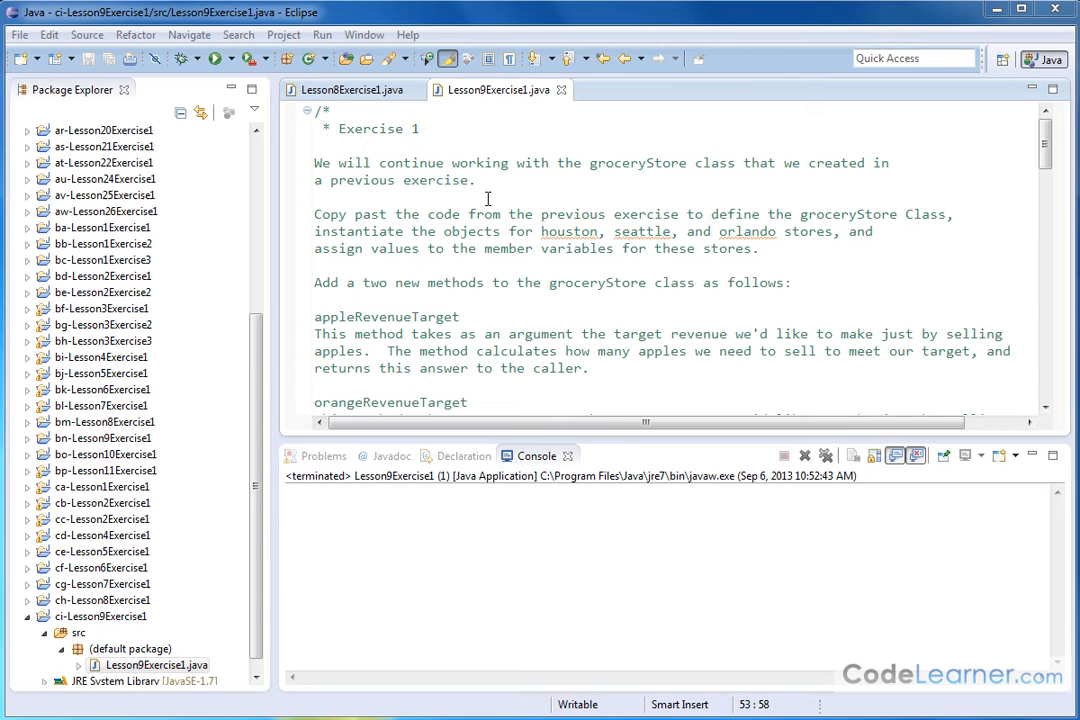
pyautogui.moveTo(528, 310)
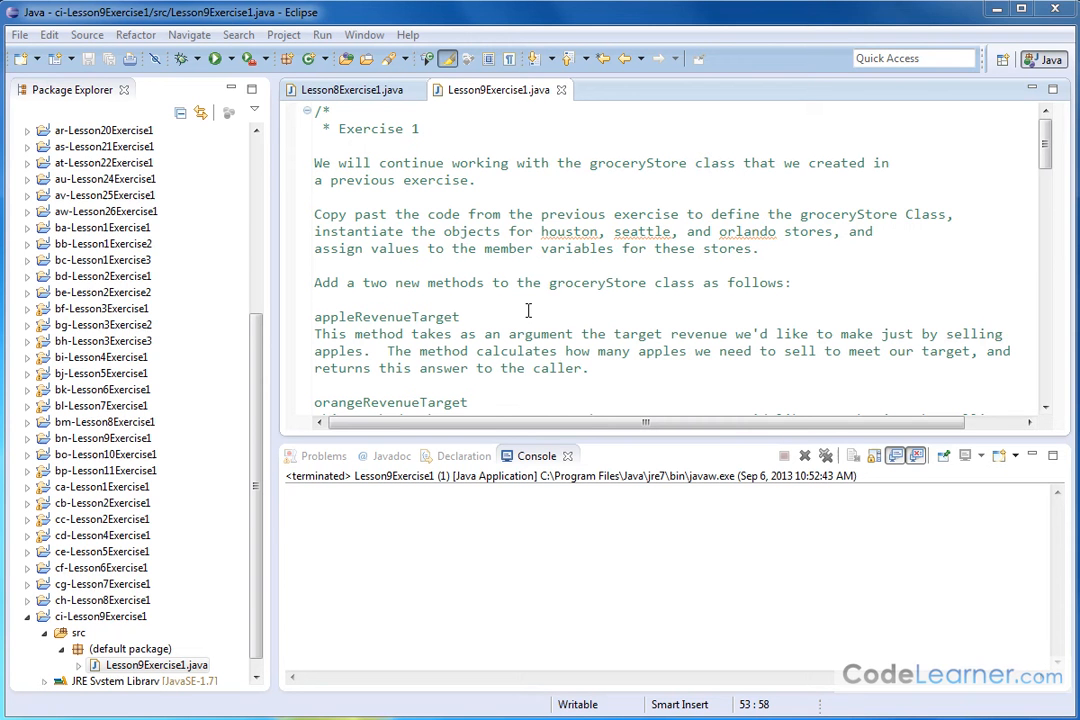
pyautogui.moveTo(520, 300)
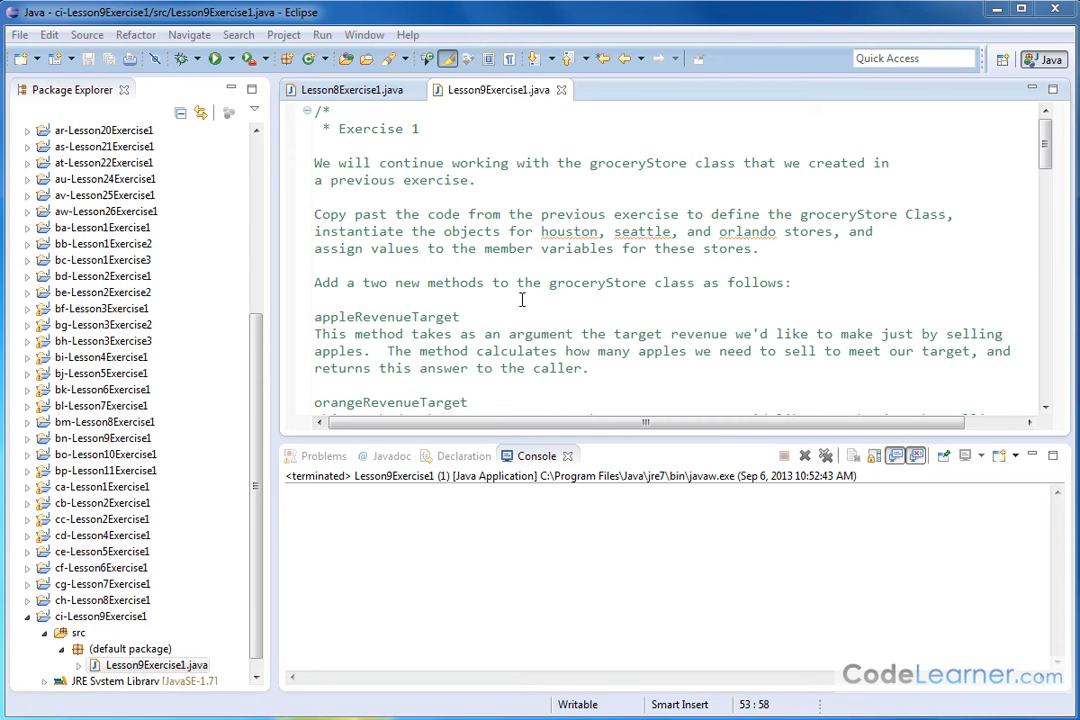
pyautogui.moveTo(498, 264)
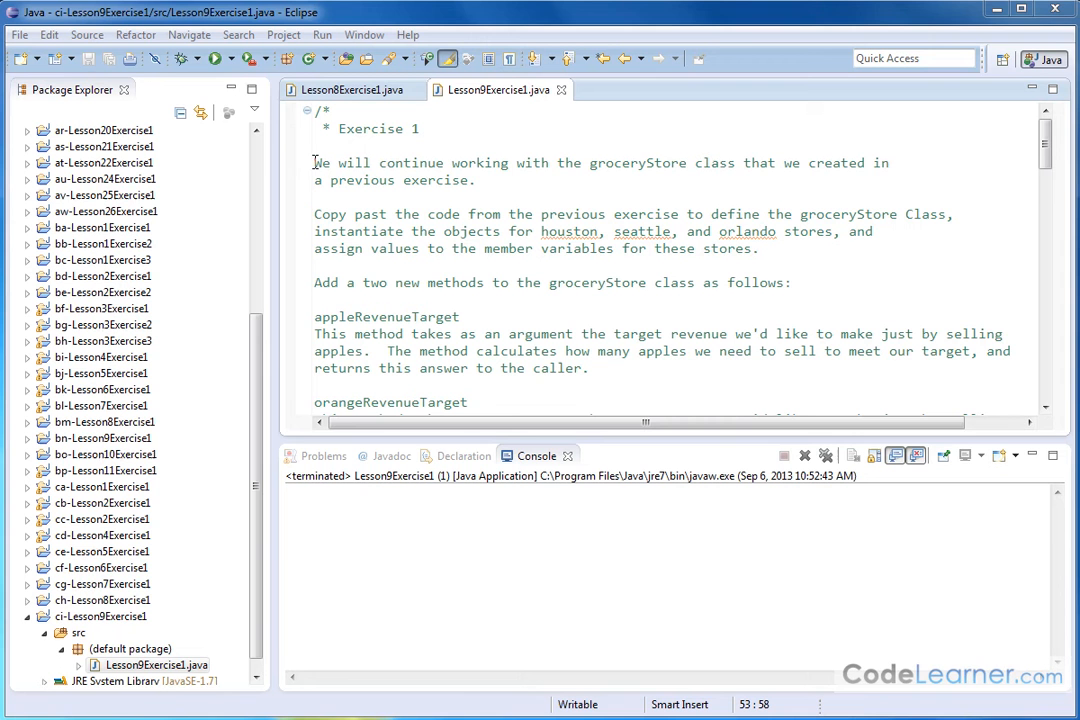
pyautogui.moveTo(344, 220)
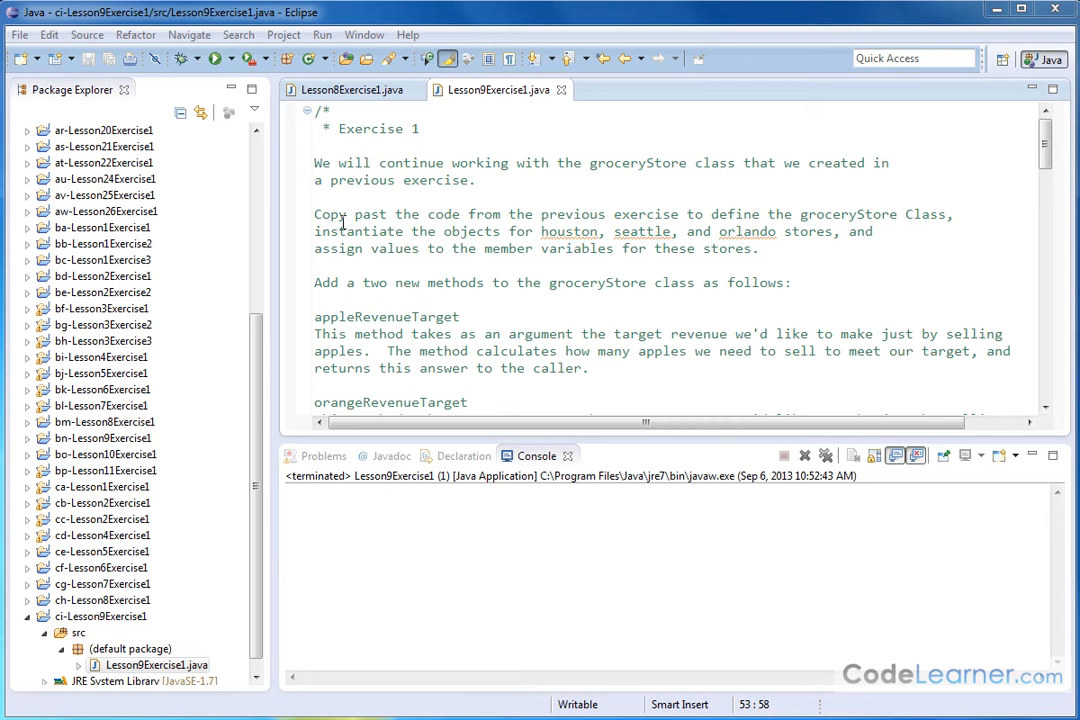
pyautogui.moveTo(658, 216)
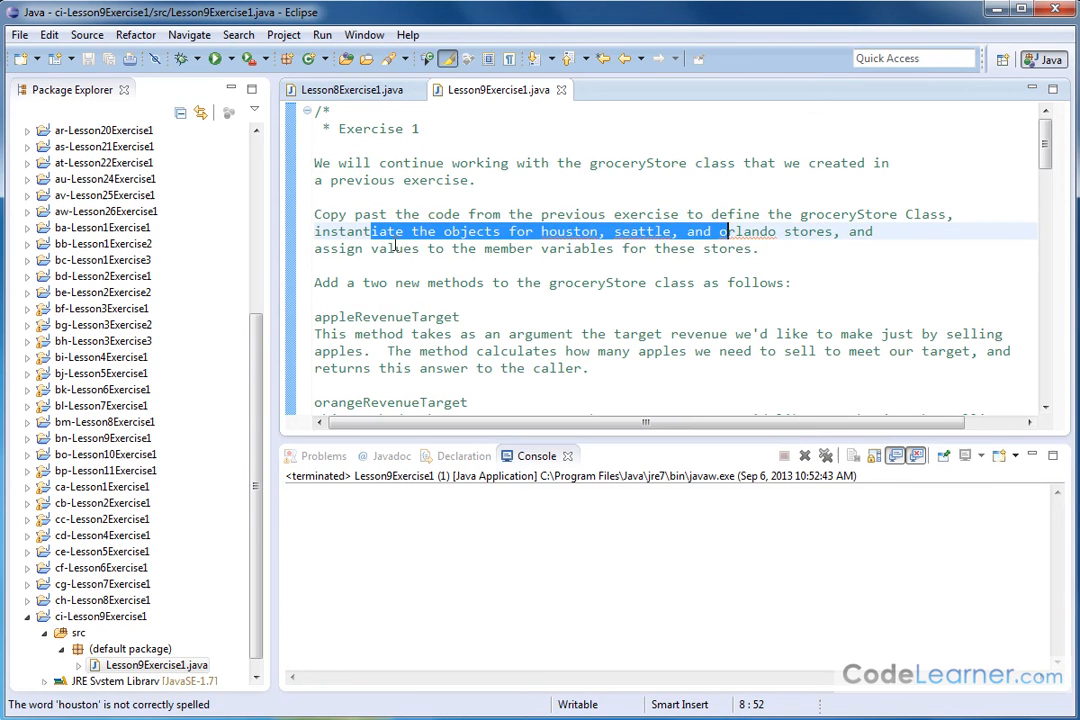
# Scroll to the appleRevenueTarget method and point out that it takes a revenue argument
pyautogui.click(614, 248)
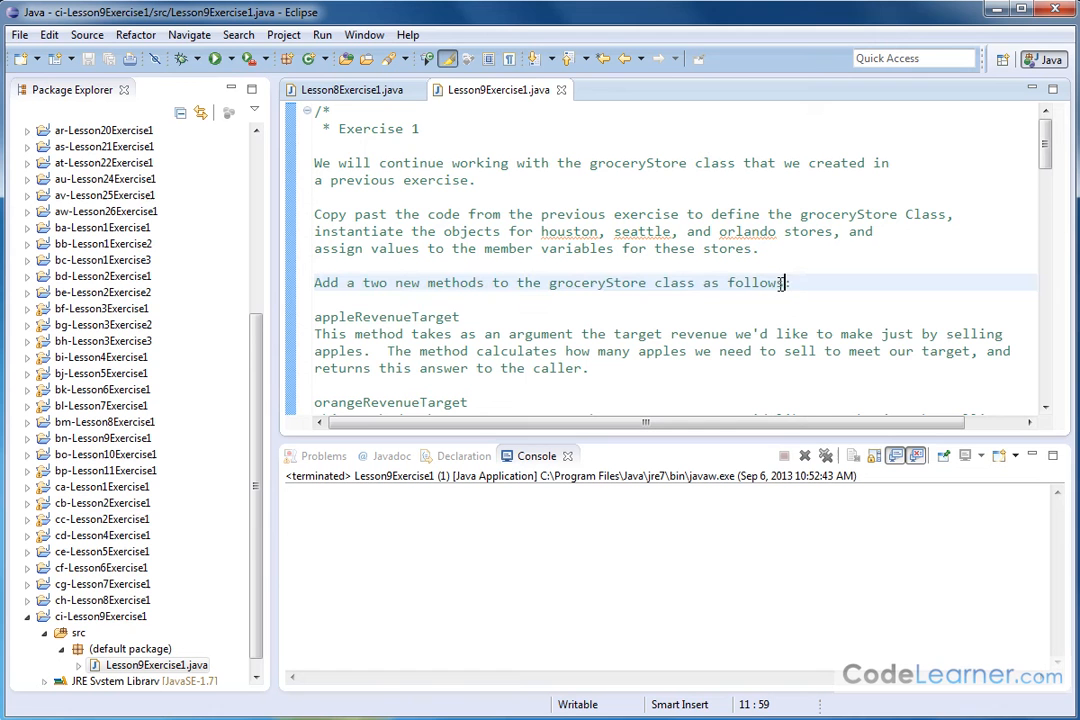
pyautogui.moveTo(688, 262)
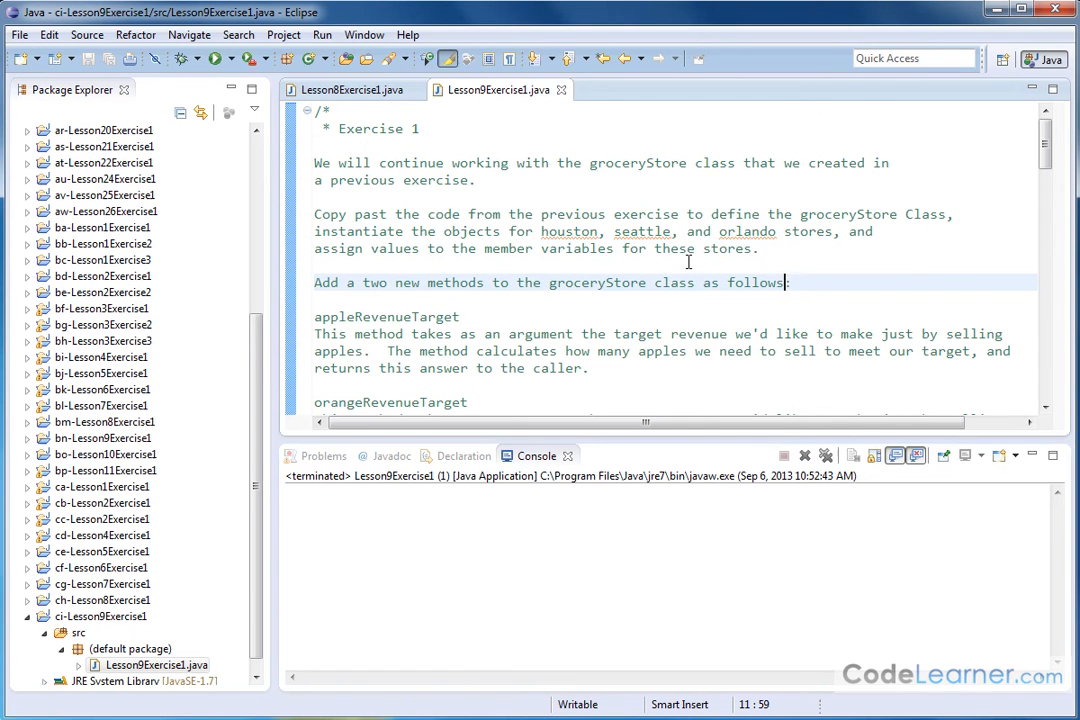
pyautogui.scroll(-3)
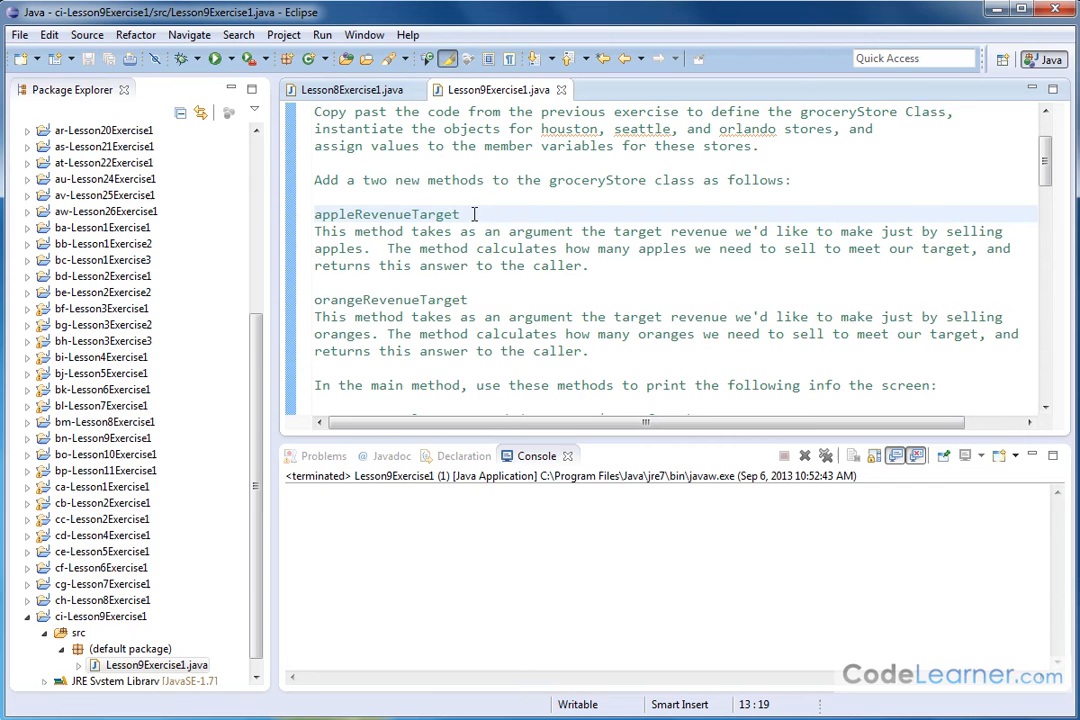
pyautogui.click(456, 214)
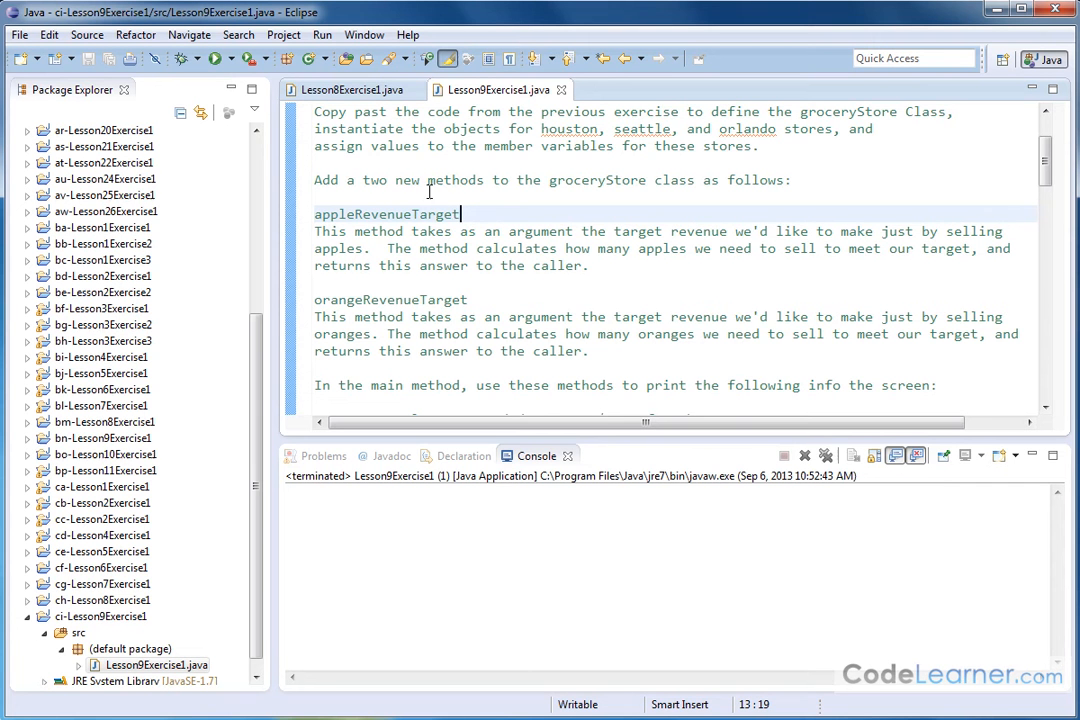
pyautogui.doubleClick(330, 214)
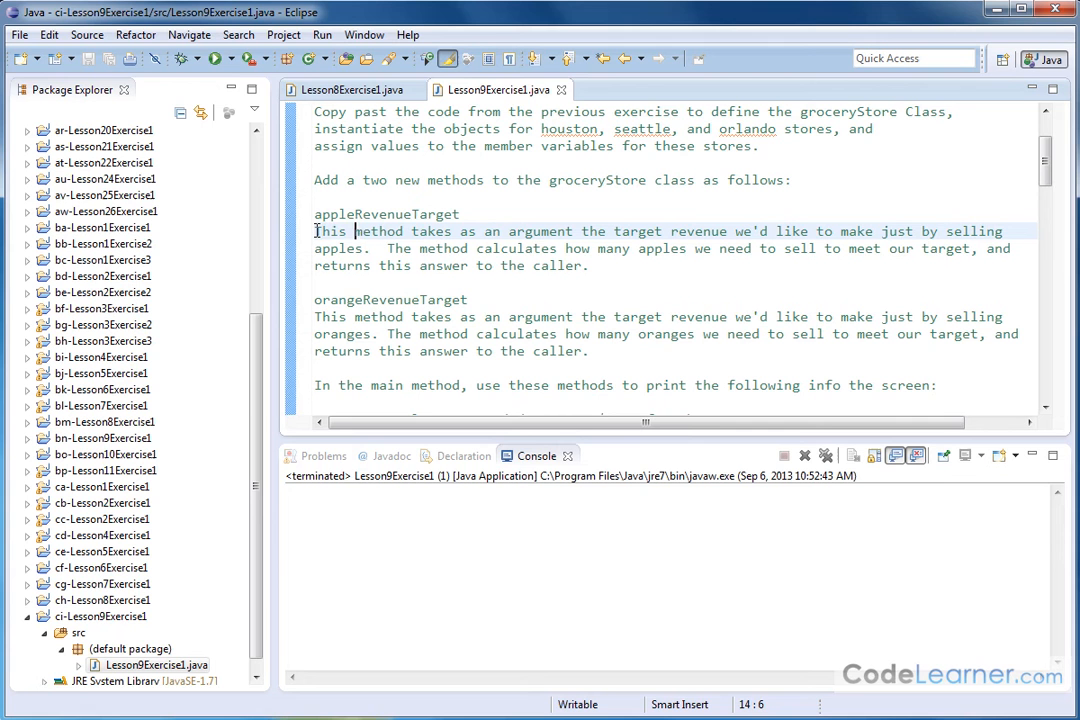
pyautogui.moveTo(314, 232); pyautogui.dragTo(528, 232)
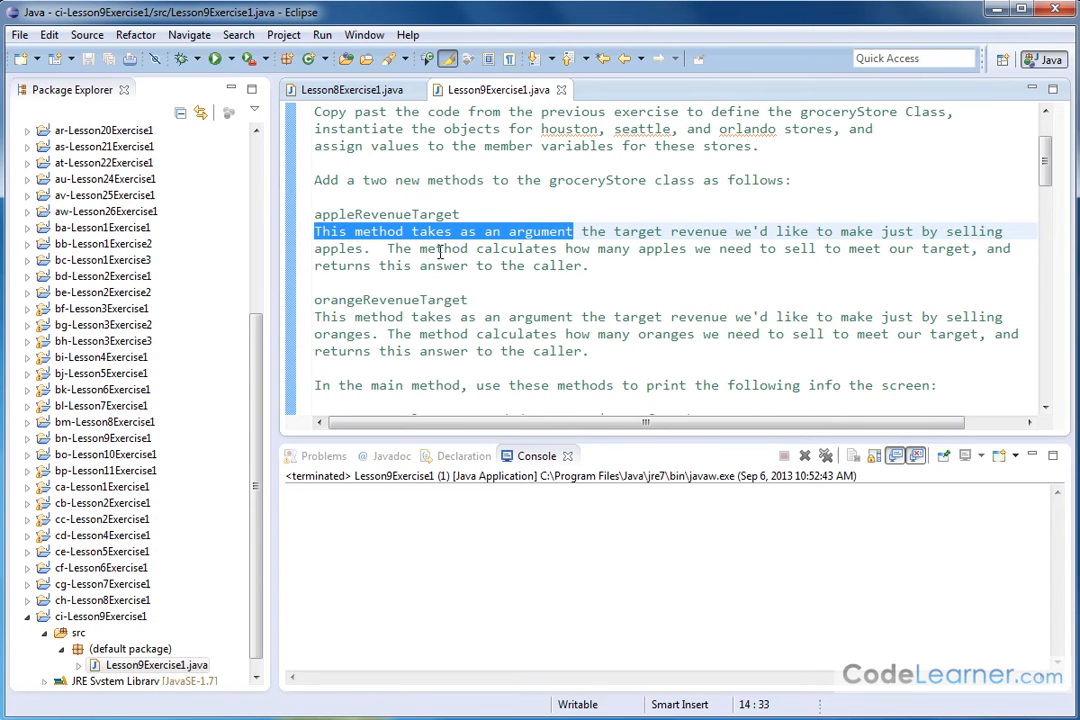
pyautogui.moveTo(624, 252)
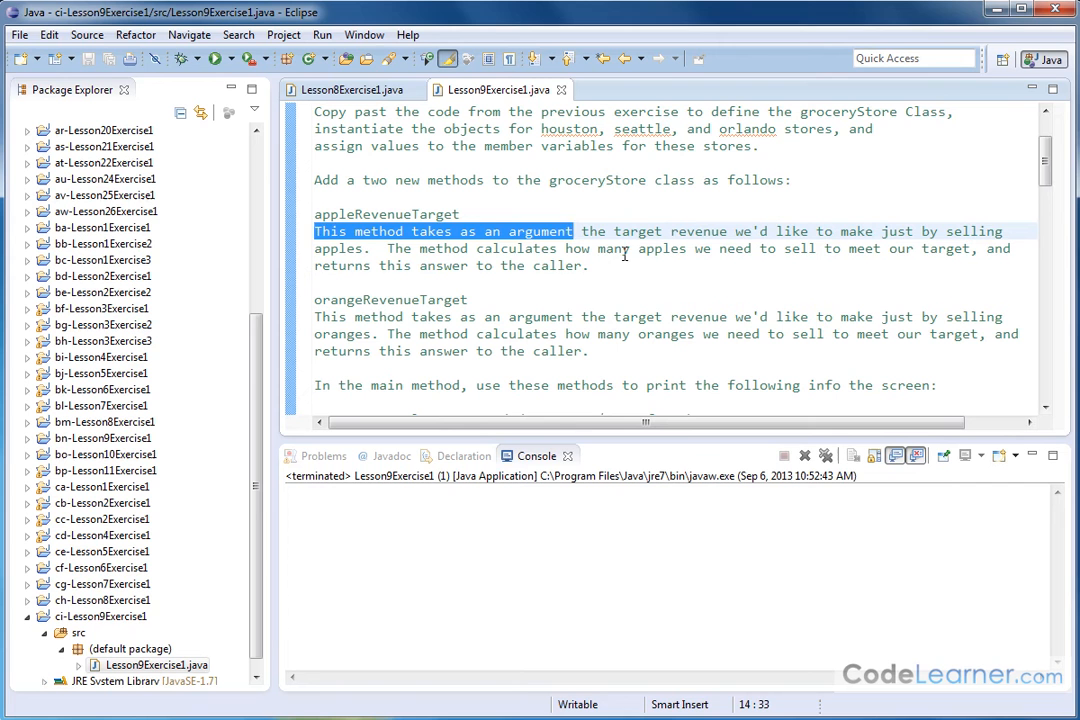
pyautogui.click(608, 232)
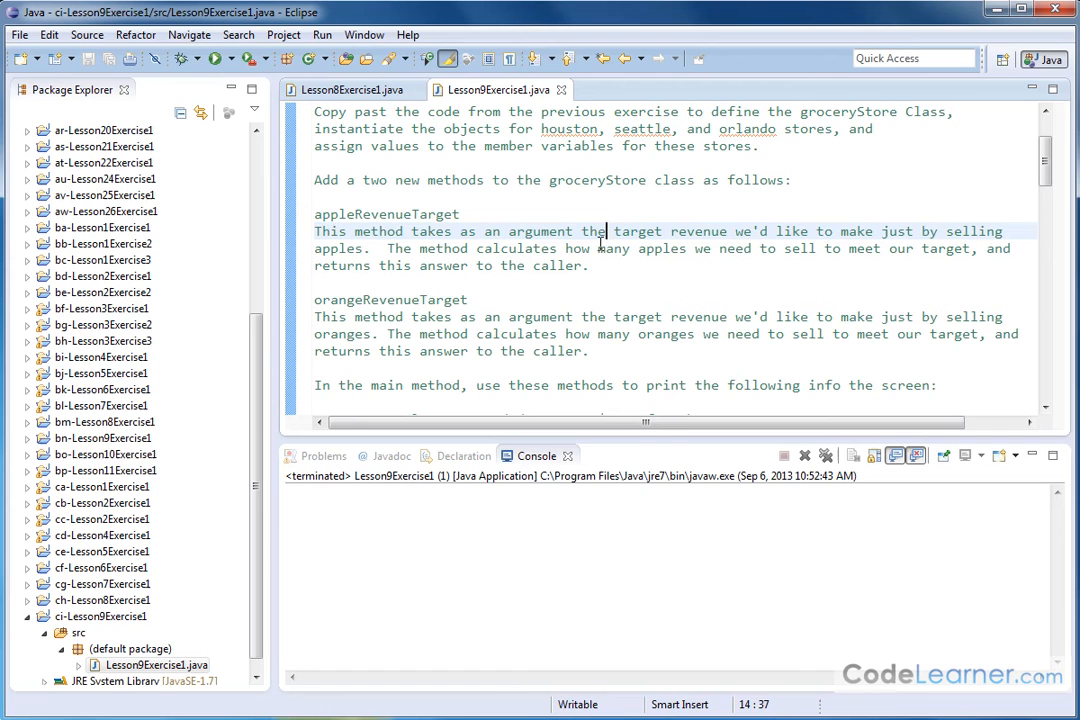
pyautogui.moveTo(496, 218)
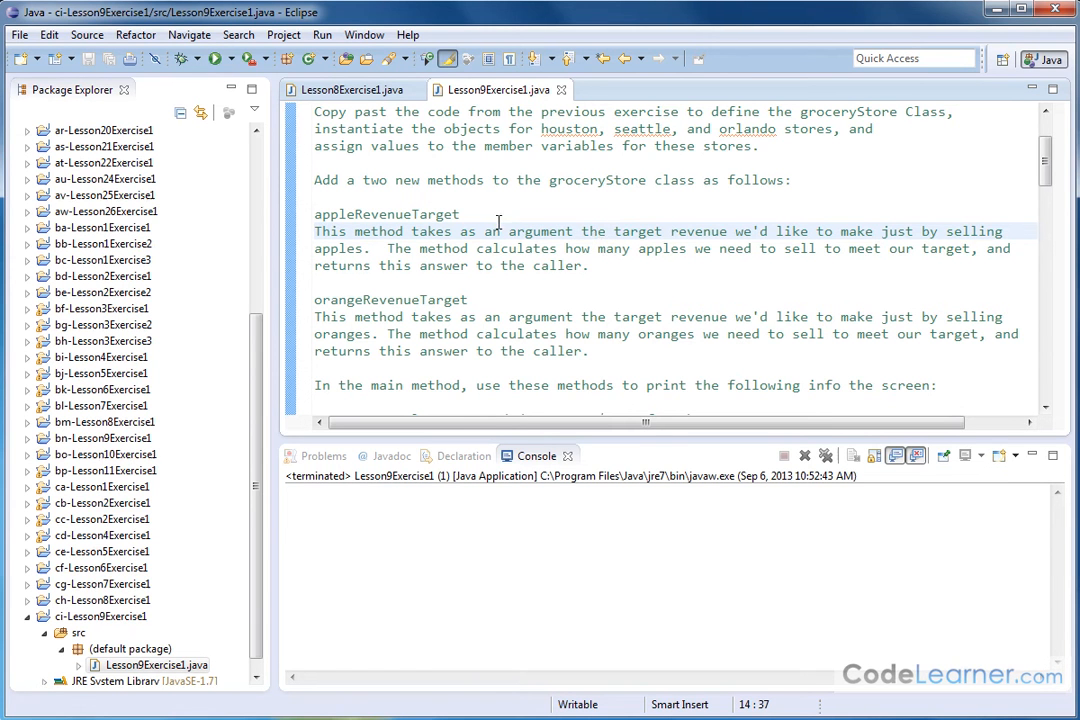
pyautogui.moveTo(462, 316)
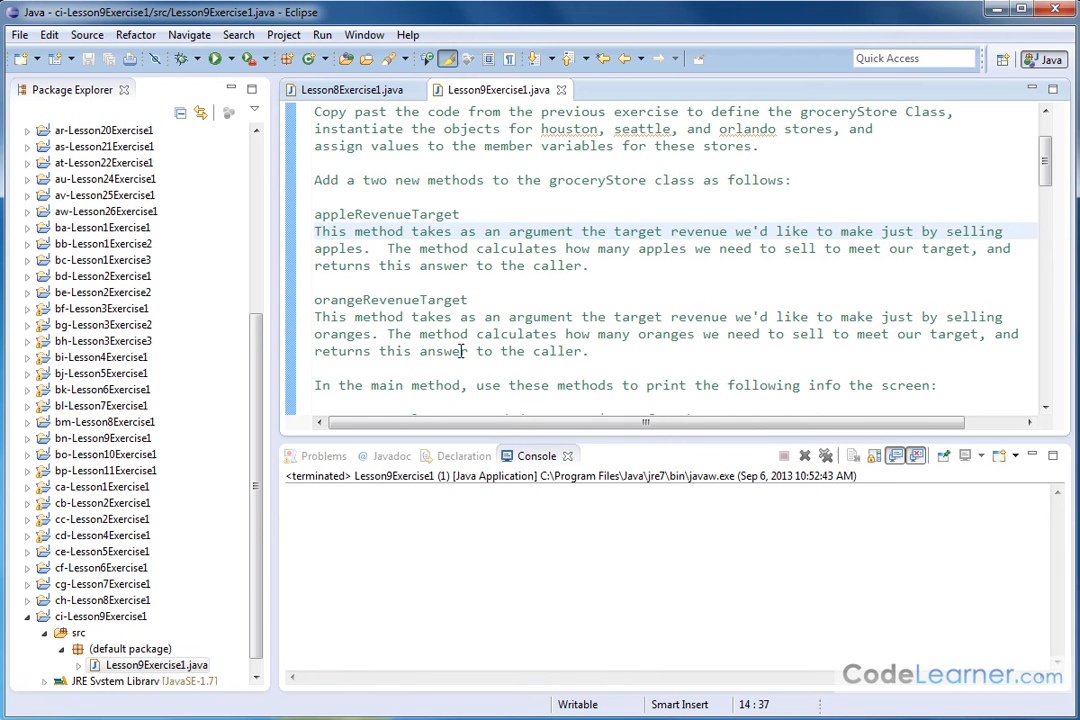
pyautogui.moveTo(470, 324)
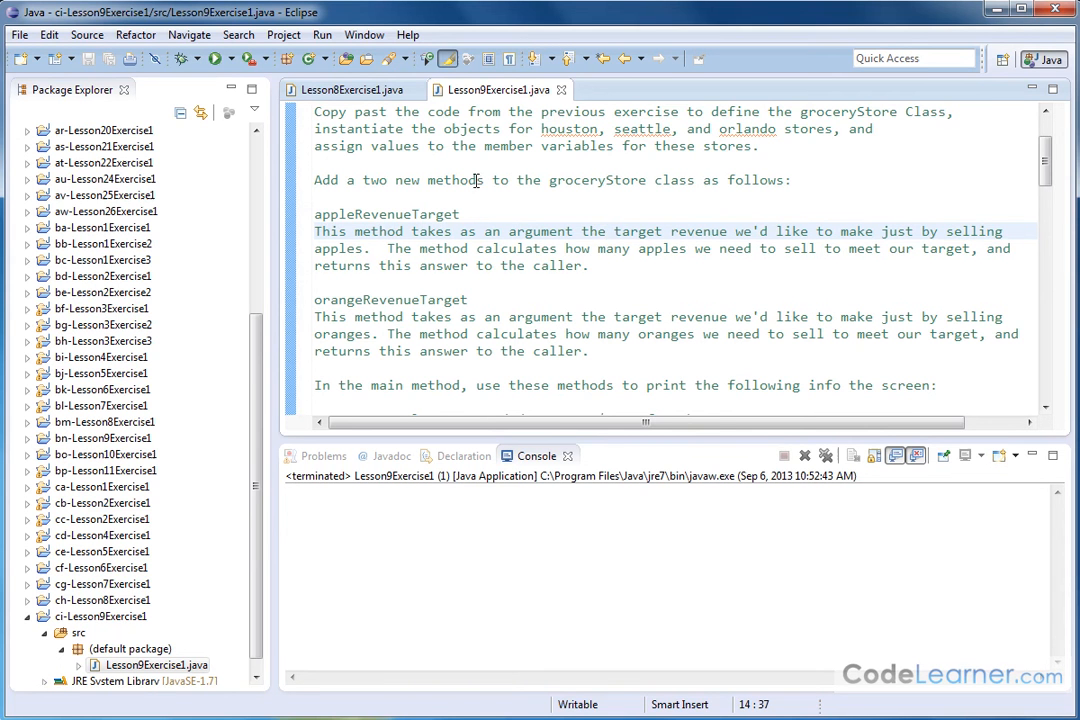
pyautogui.moveTo(540, 260)
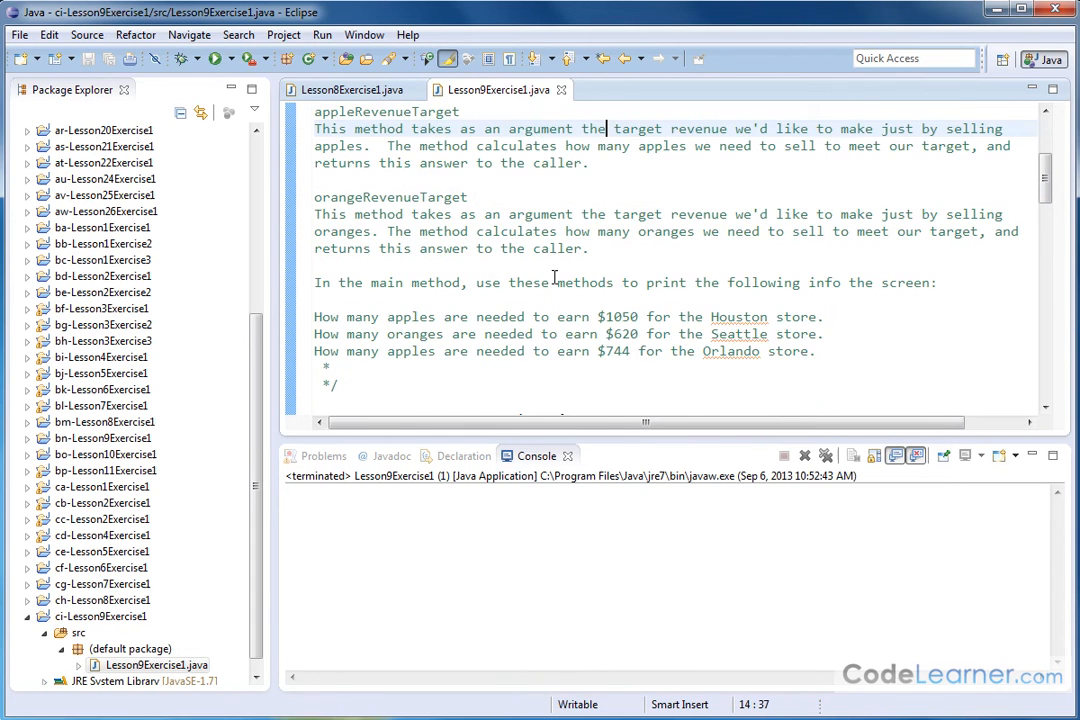
pyautogui.moveTo(632, 292)
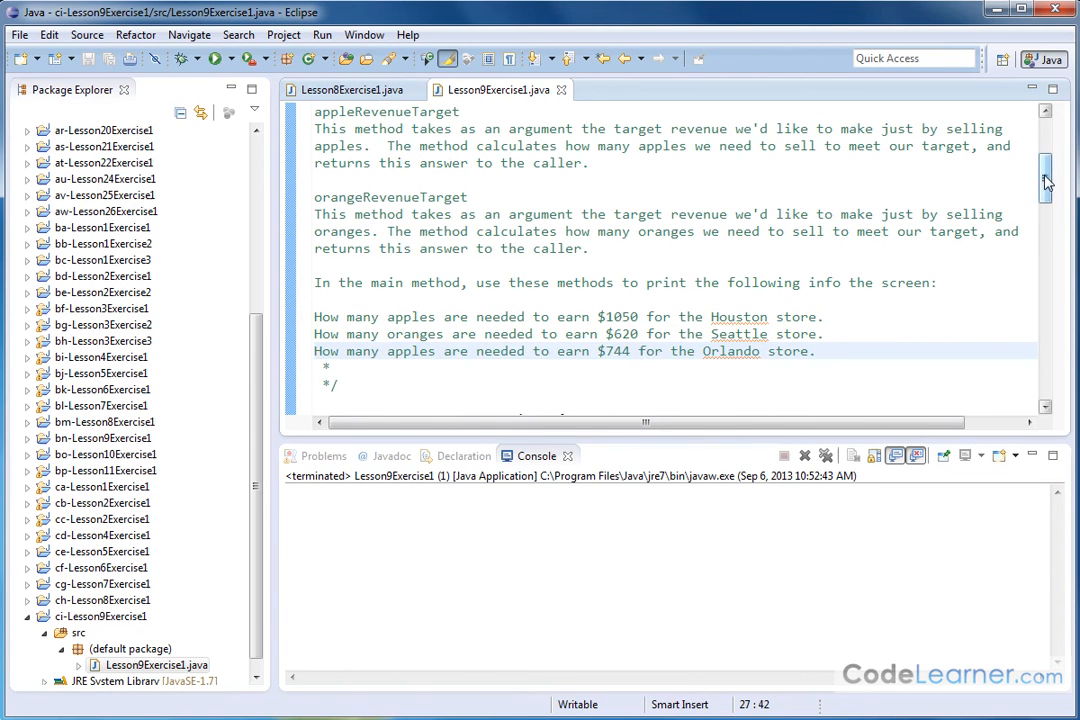
# Review Houston's 0.99 apple price, the four groceryStore member variables and grossRevenue, then reveal orangeRevenueTarget
pyautogui.scroll(-3)
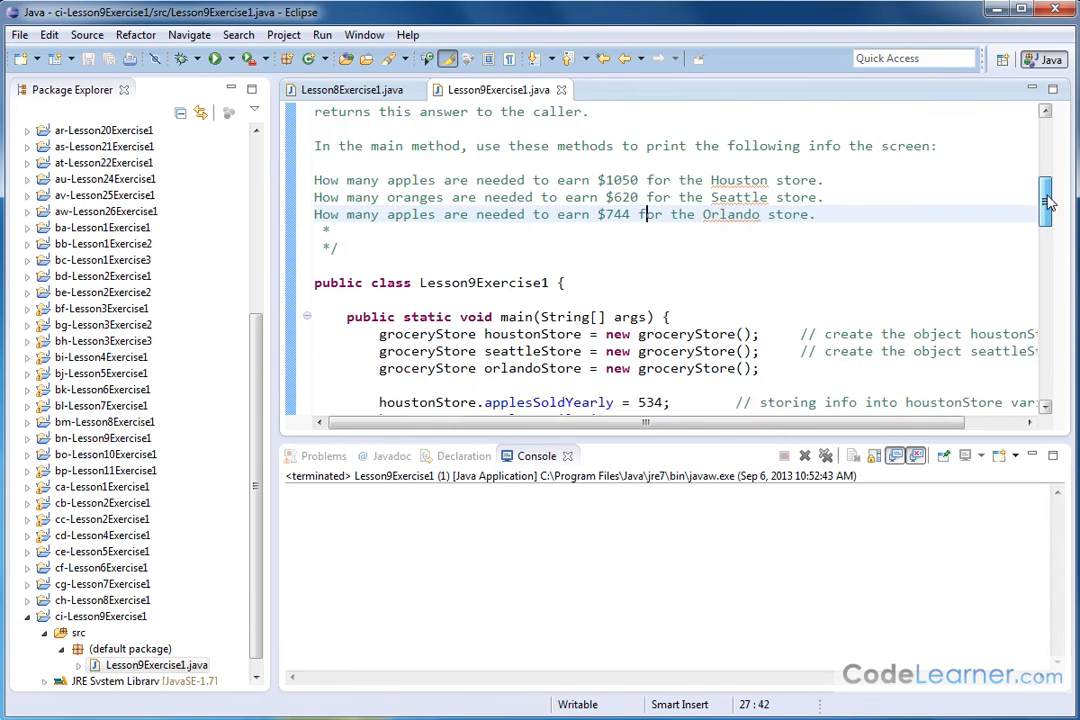
pyautogui.scroll(-3)
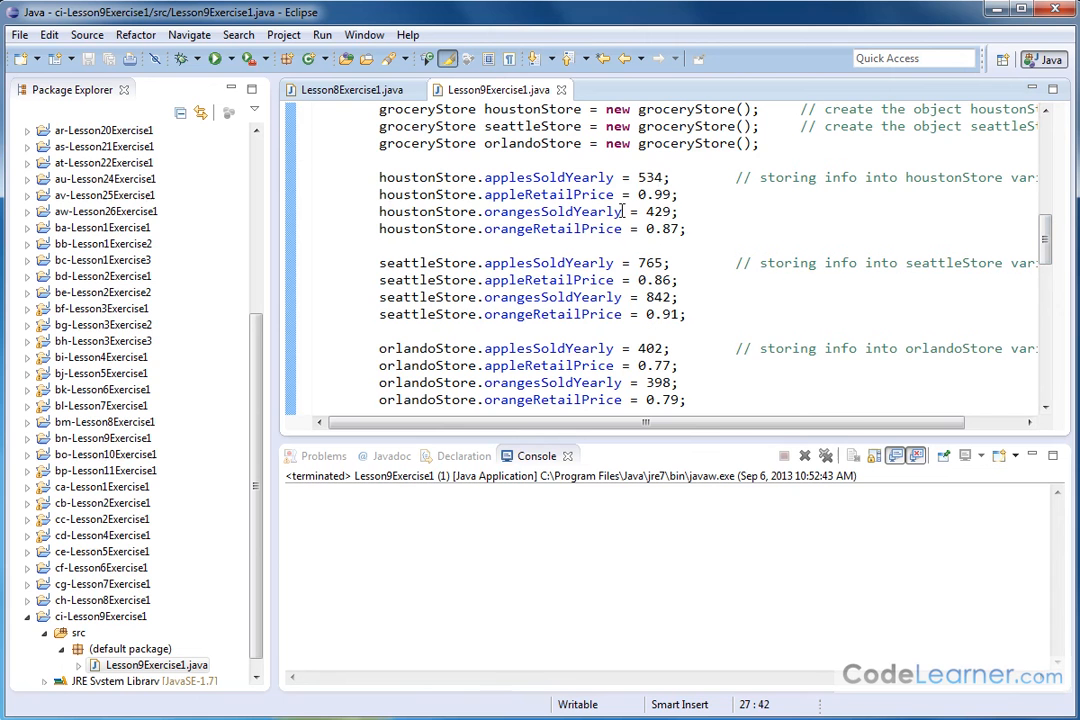
pyautogui.doubleClick(652, 194)
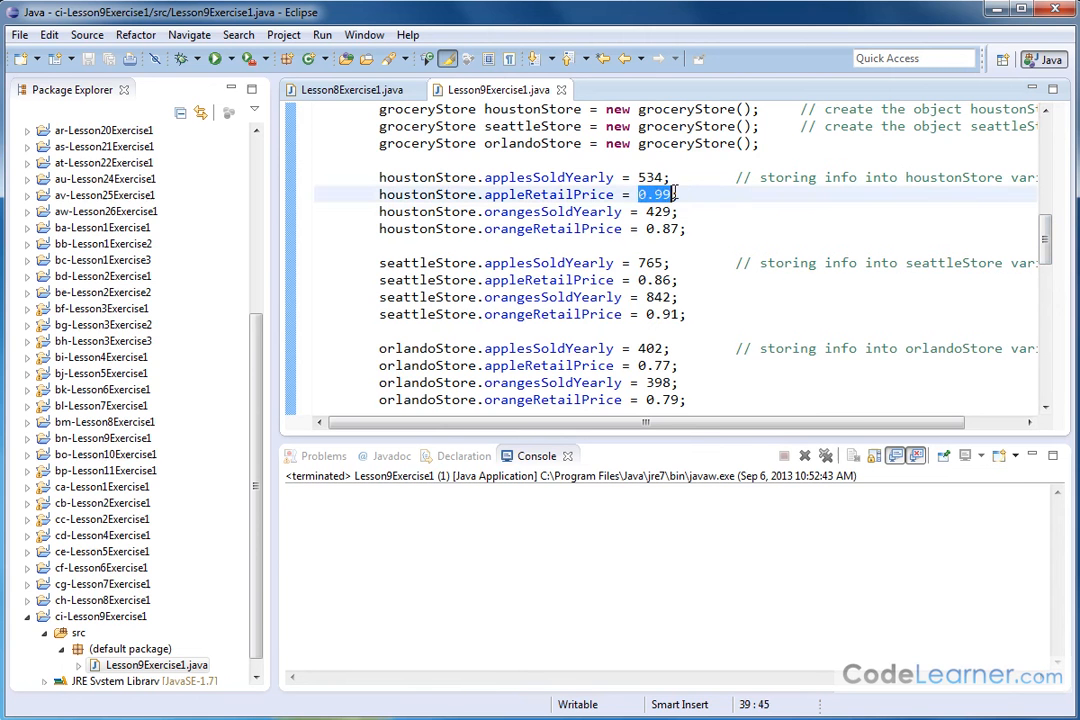
pyautogui.click(640, 364)
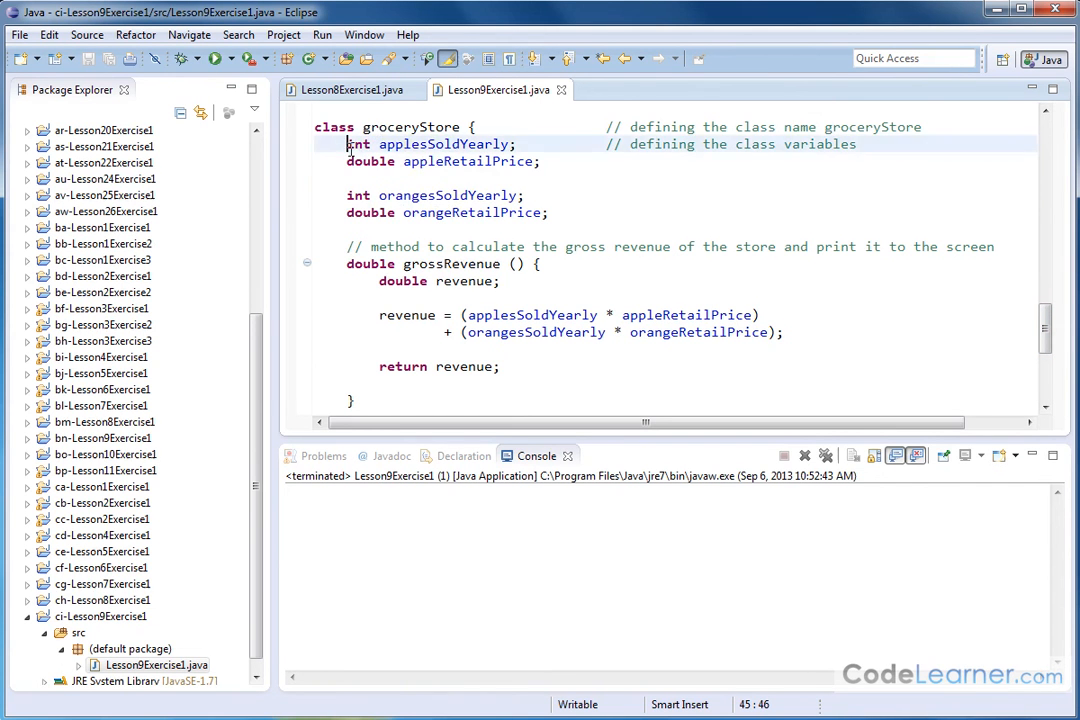
pyautogui.moveTo(348, 144); pyautogui.dragTo(548, 212)
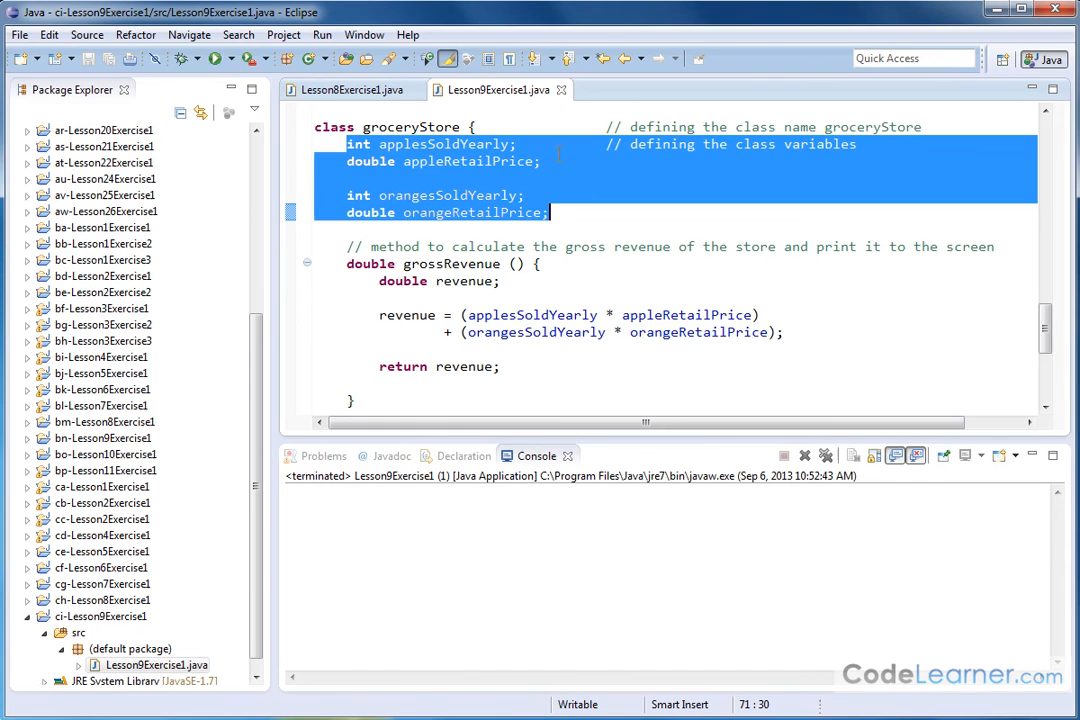
pyautogui.click(534, 212)
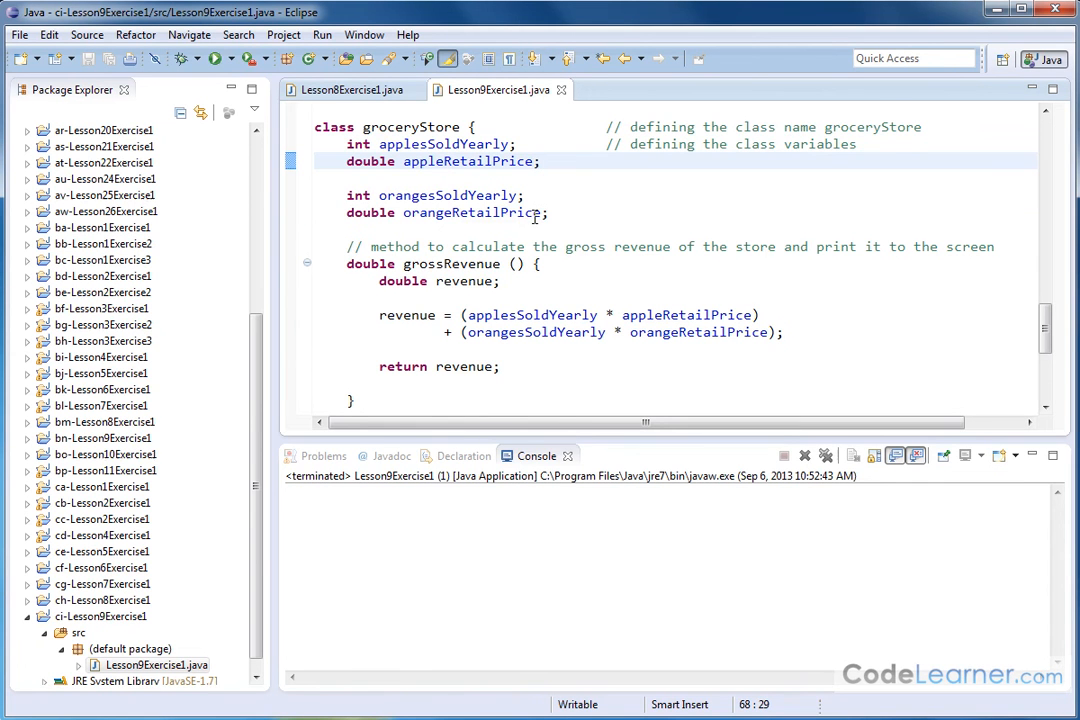
pyautogui.moveTo(450, 264)
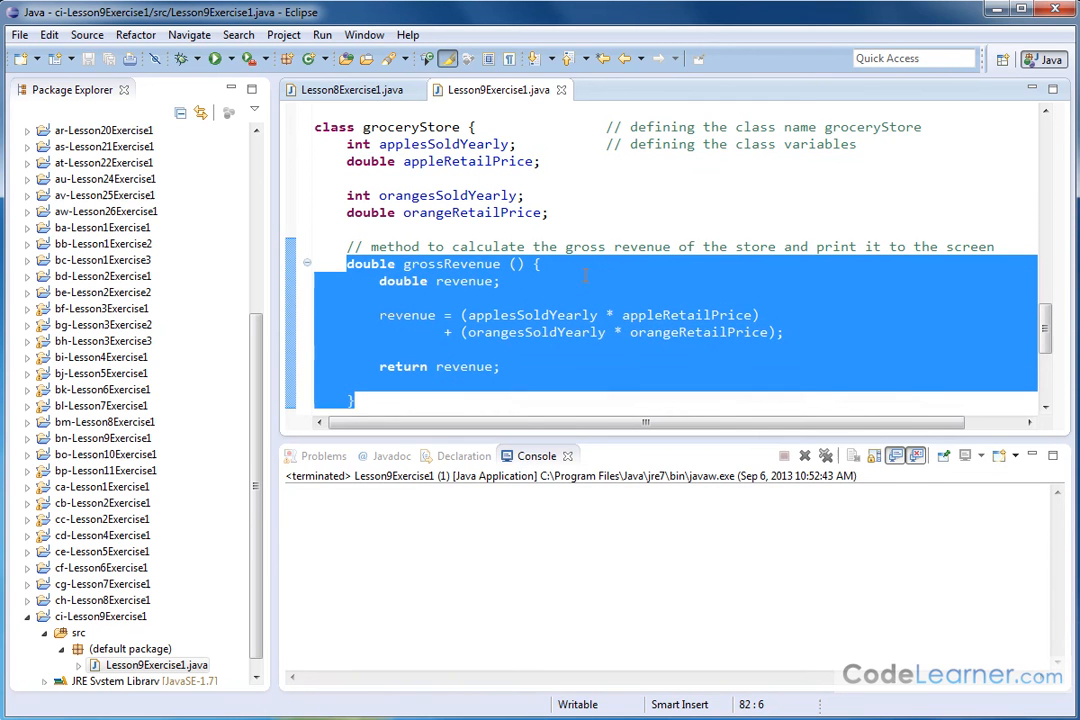
pyautogui.click(632, 144)
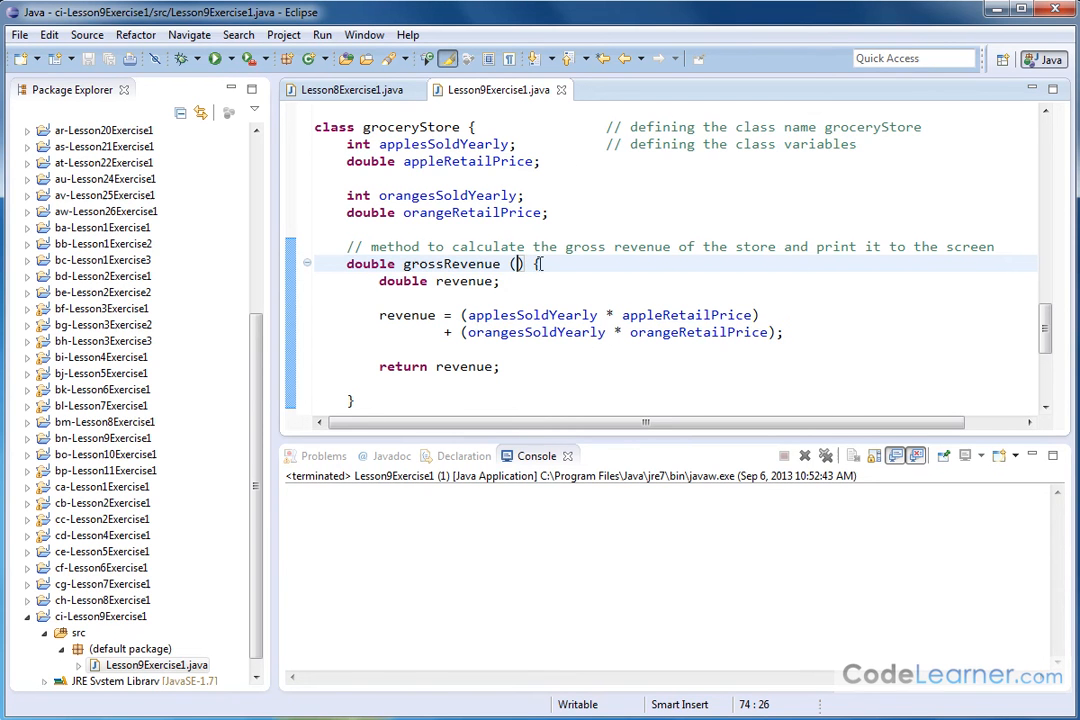
pyautogui.moveTo(576, 288)
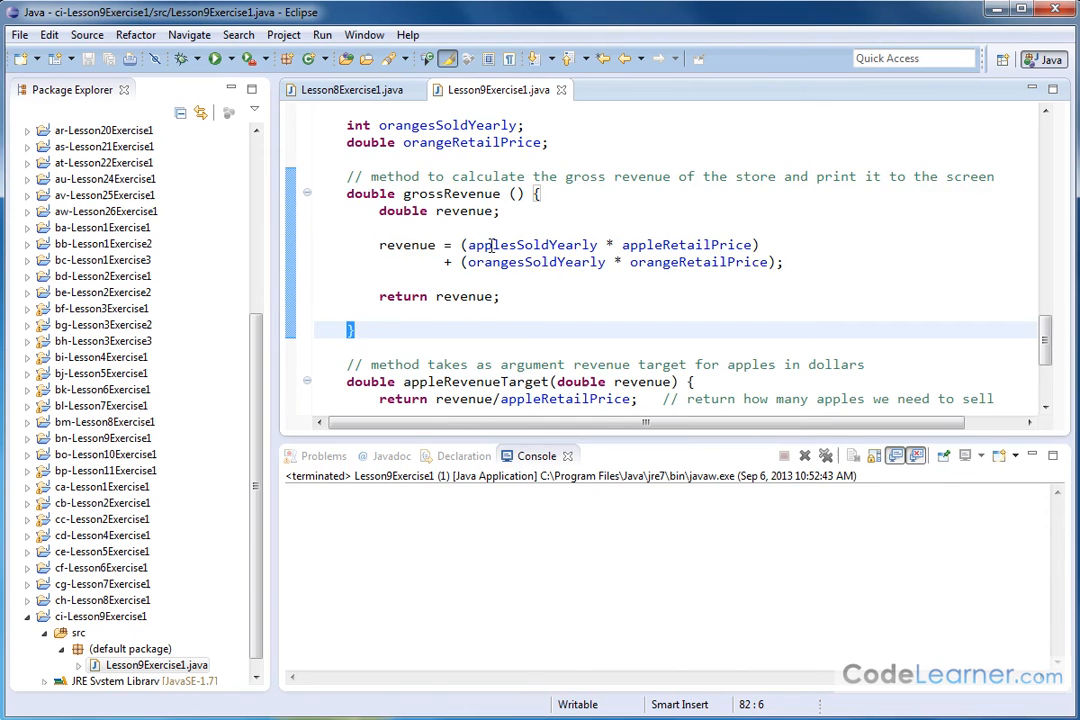
pyautogui.scroll(-3)
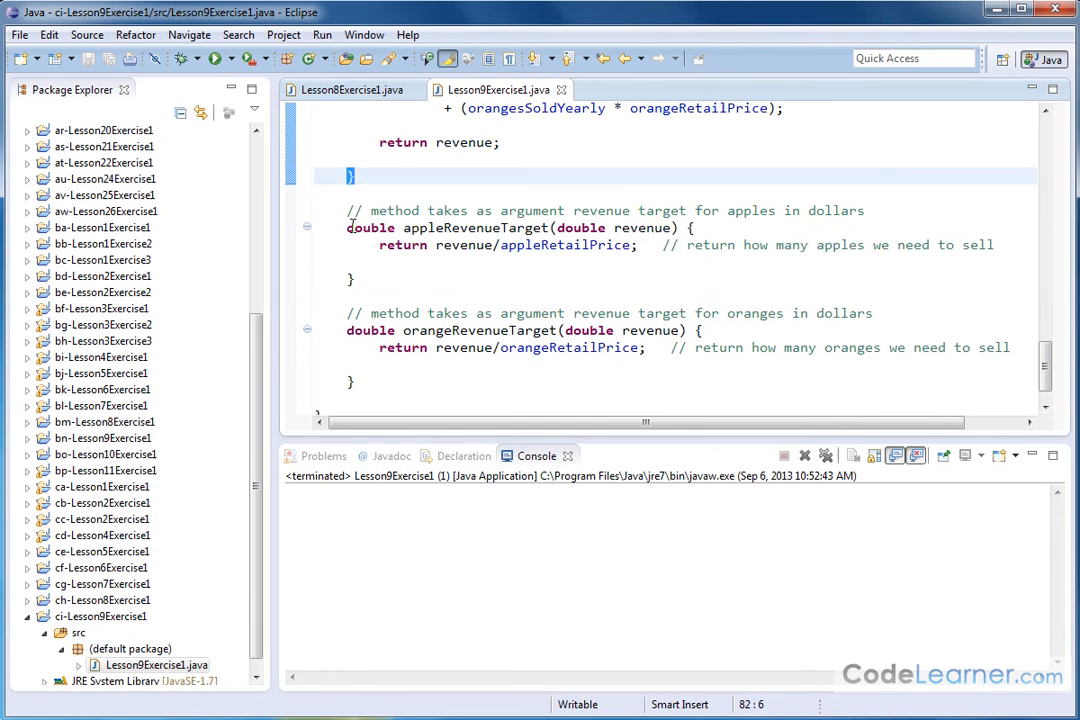
pyautogui.moveTo(346, 228); pyautogui.dragTo(354, 278)
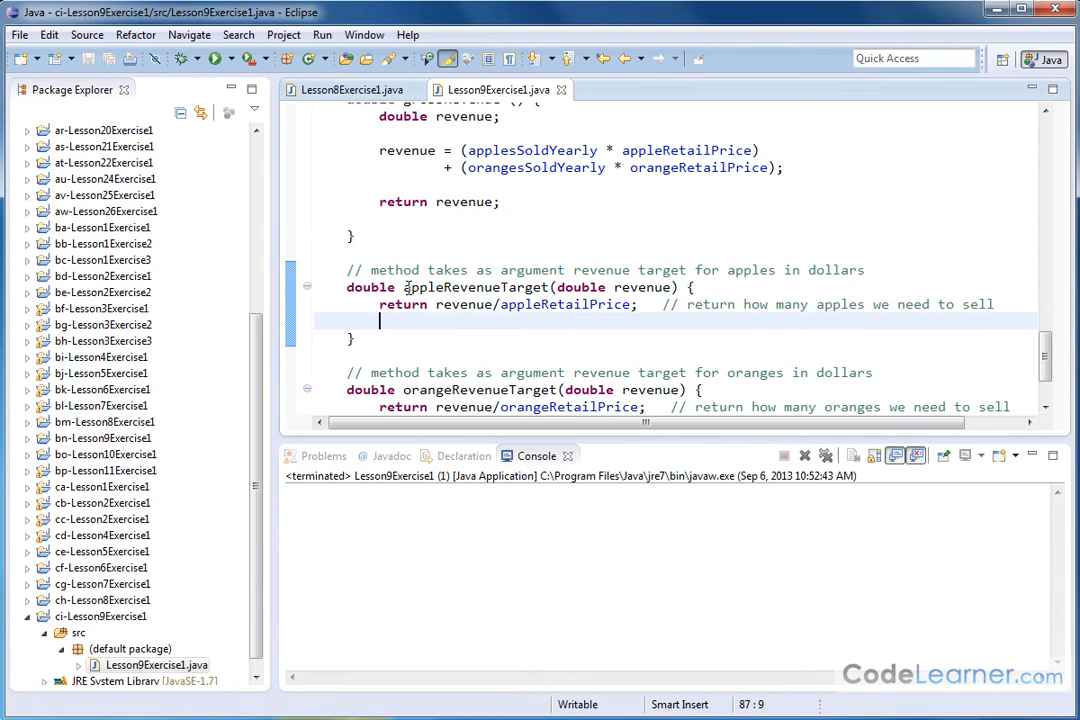
pyautogui.doubleClick(470, 288)
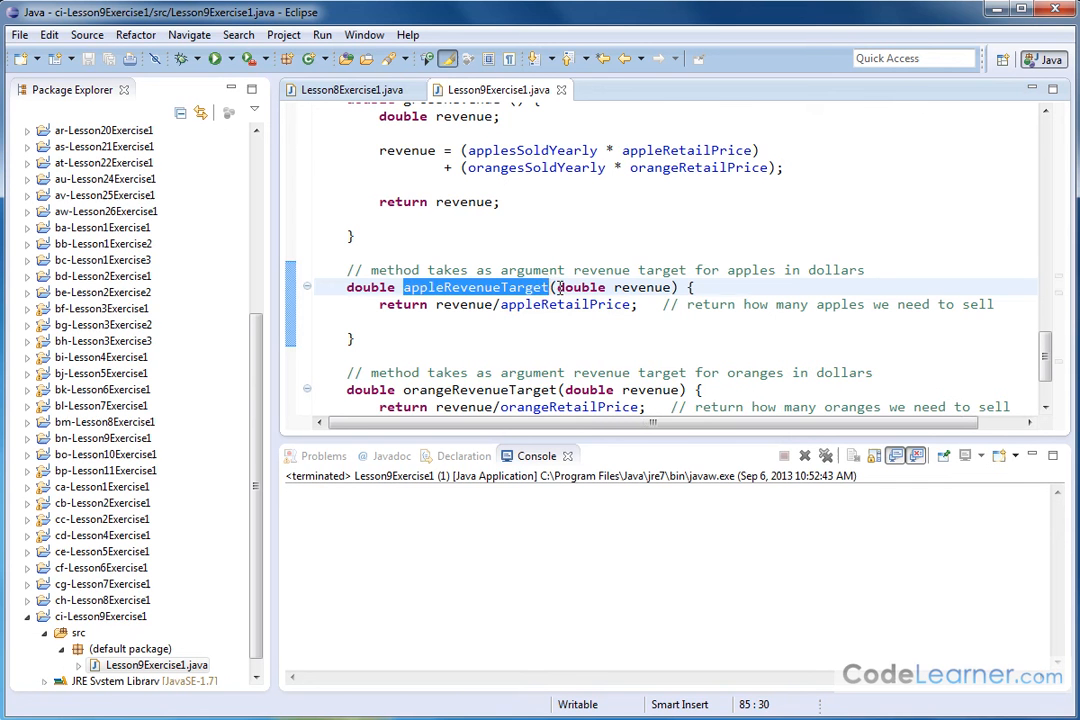
pyautogui.moveTo(616, 288)
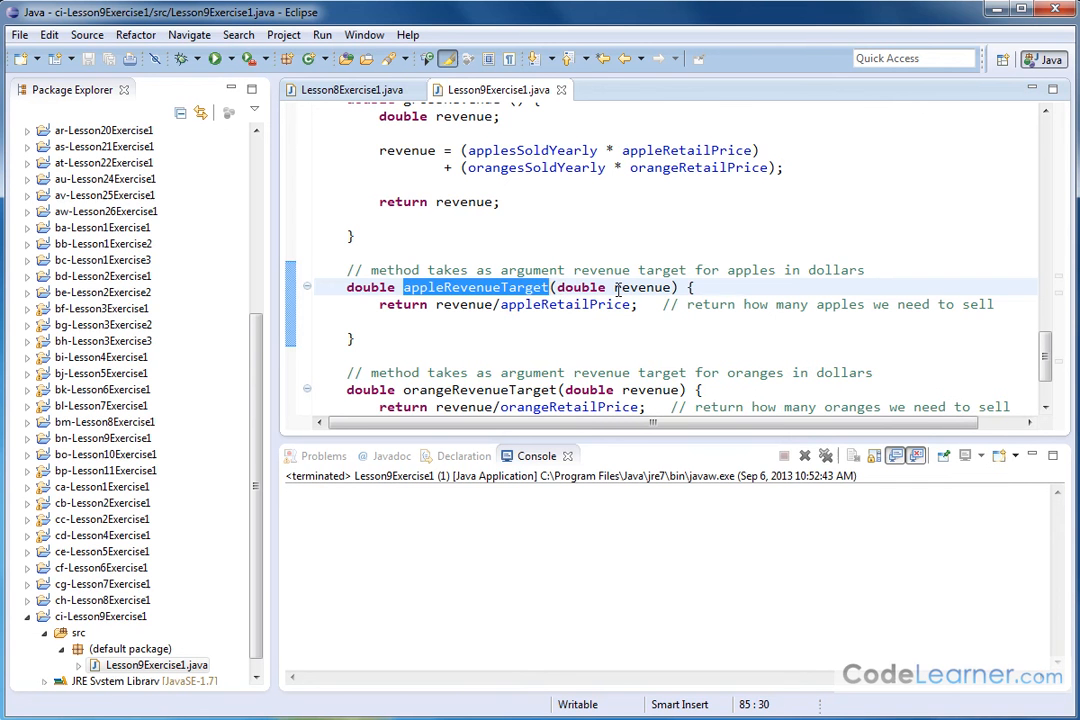
pyautogui.moveTo(622, 290)
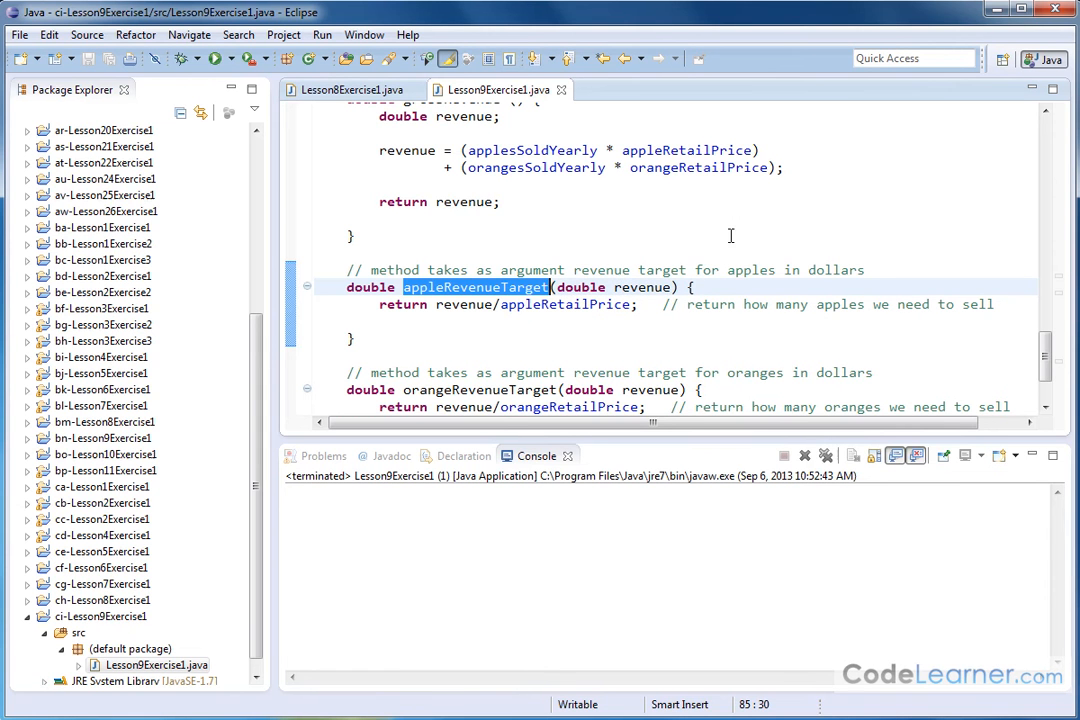
pyautogui.moveTo(738, 220)
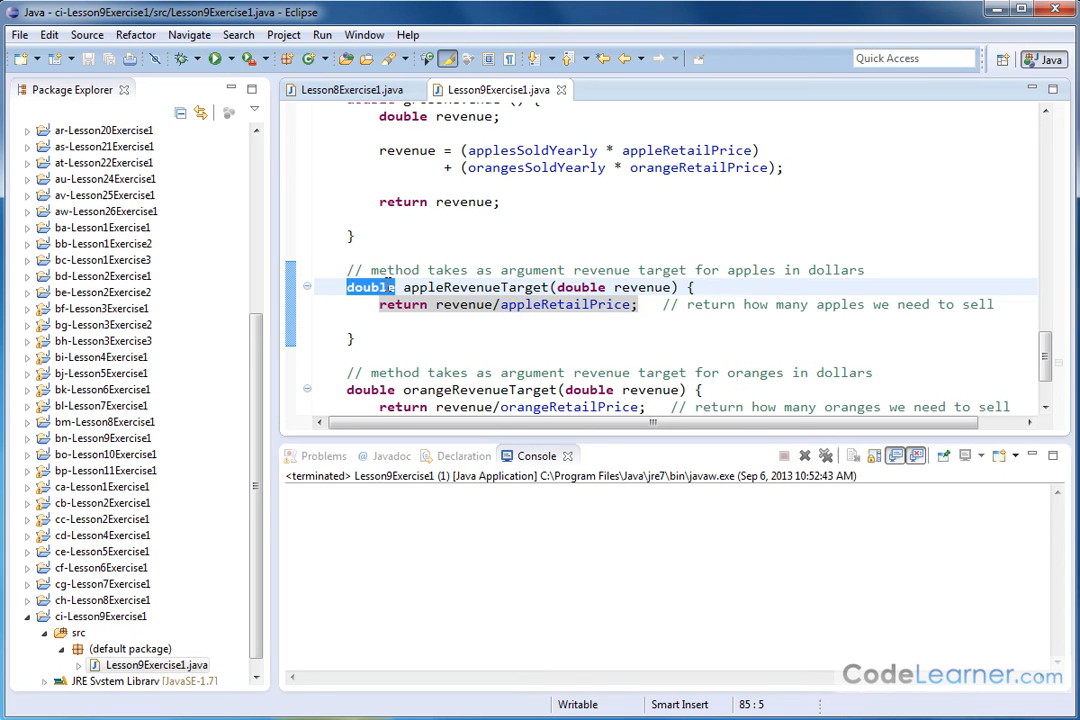
pyautogui.moveTo(386, 212)
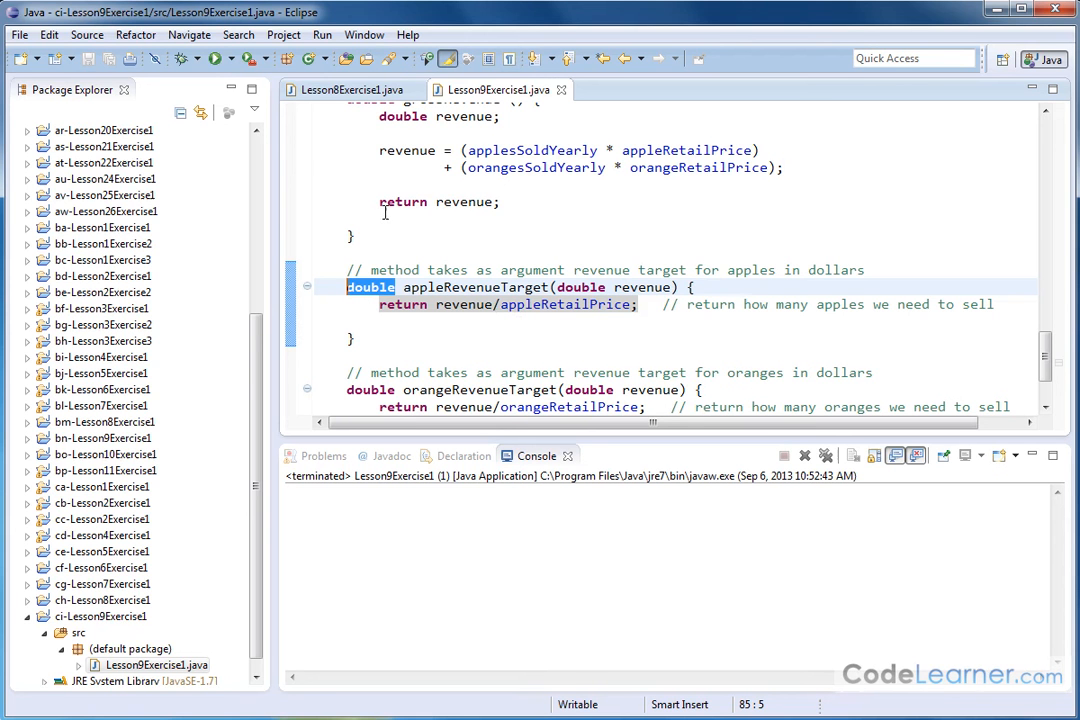
pyautogui.moveTo(434, 304)
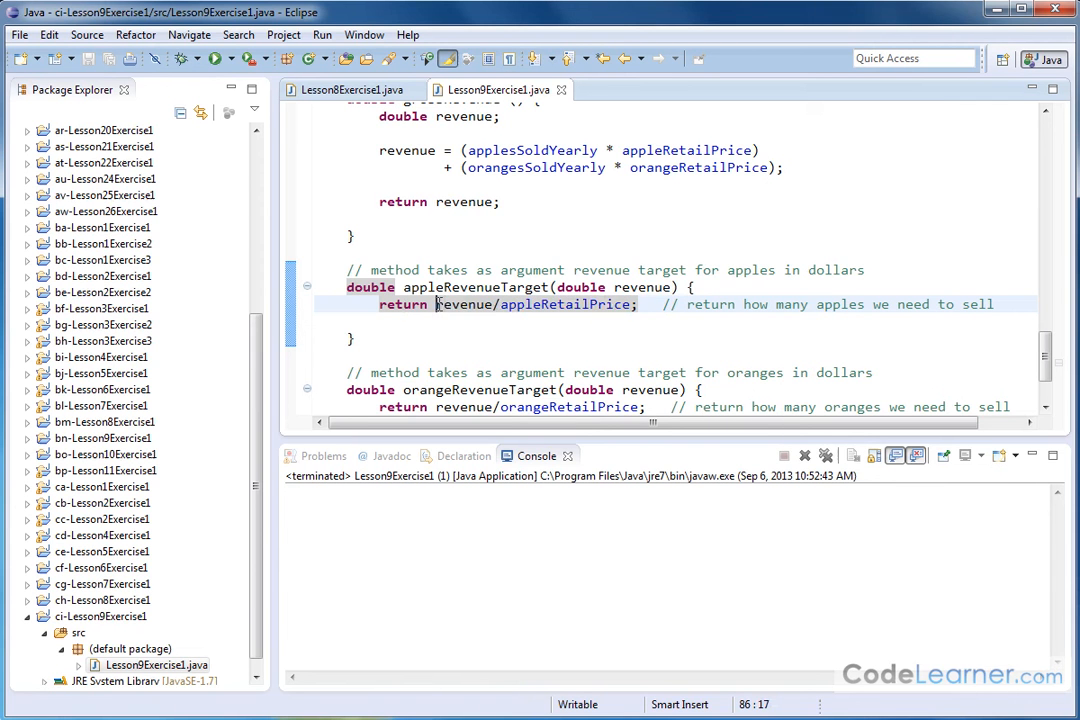
pyautogui.doubleClick(464, 304)
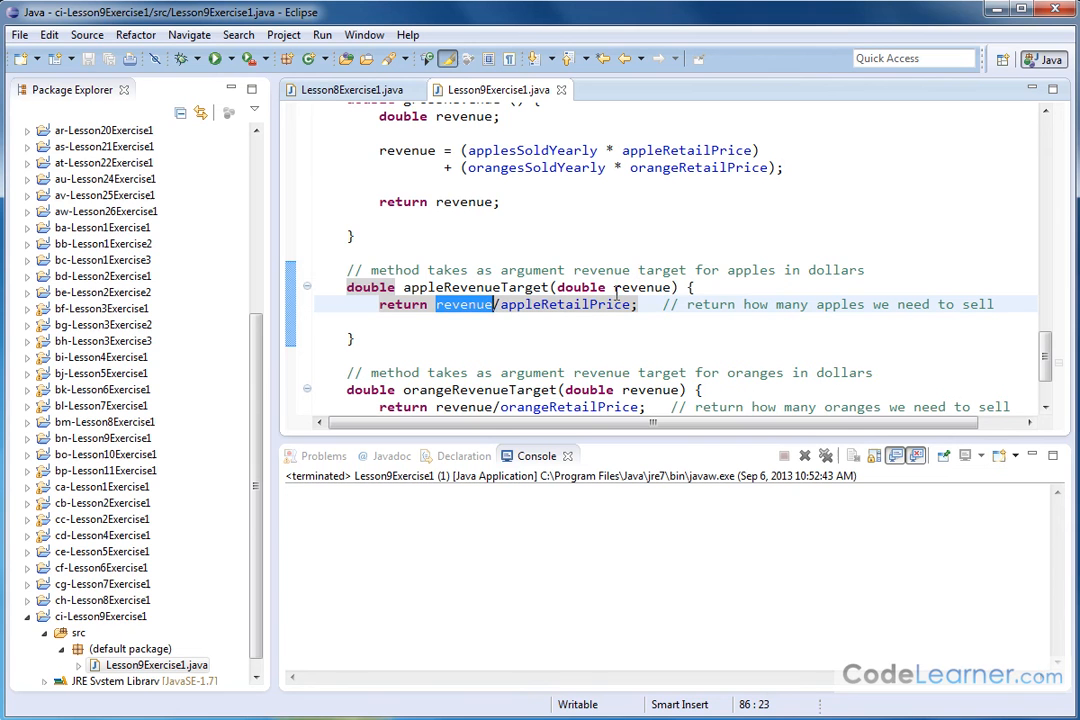
pyautogui.click(502, 304)
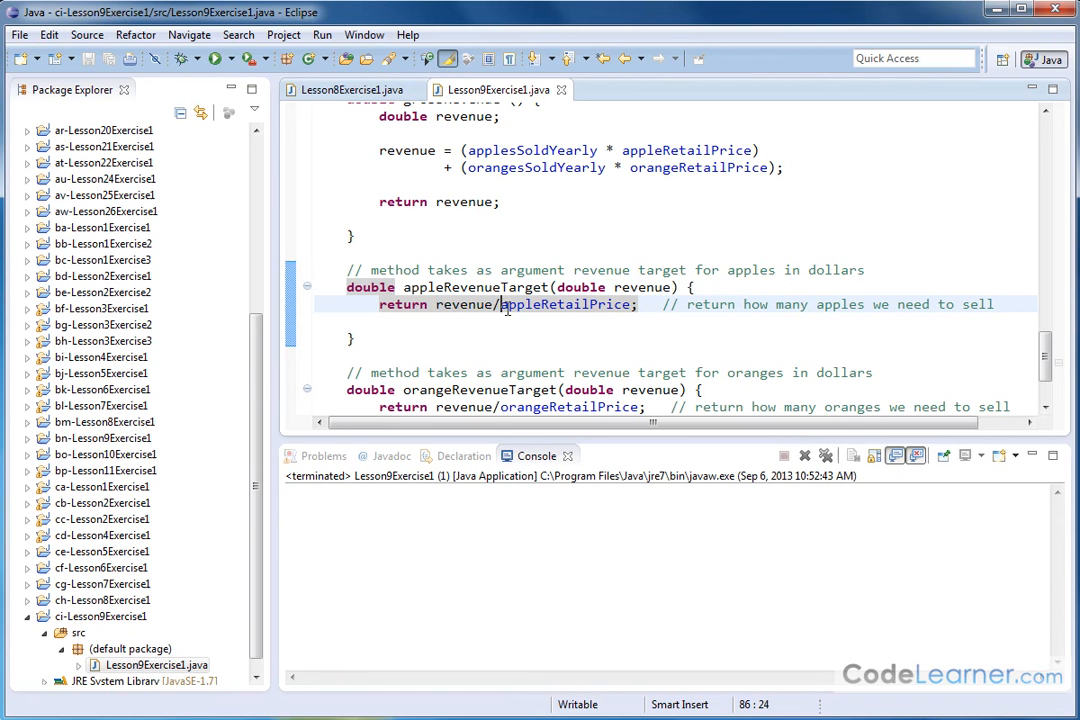
pyautogui.doubleClick(564, 304)
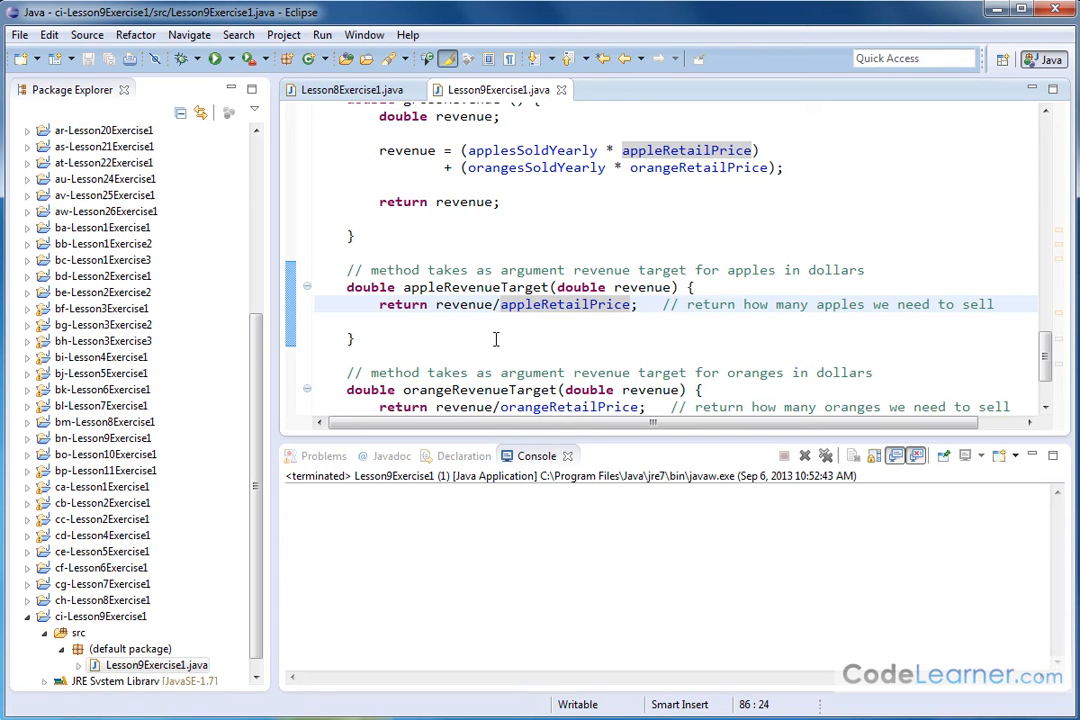
pyautogui.moveTo(528, 314)
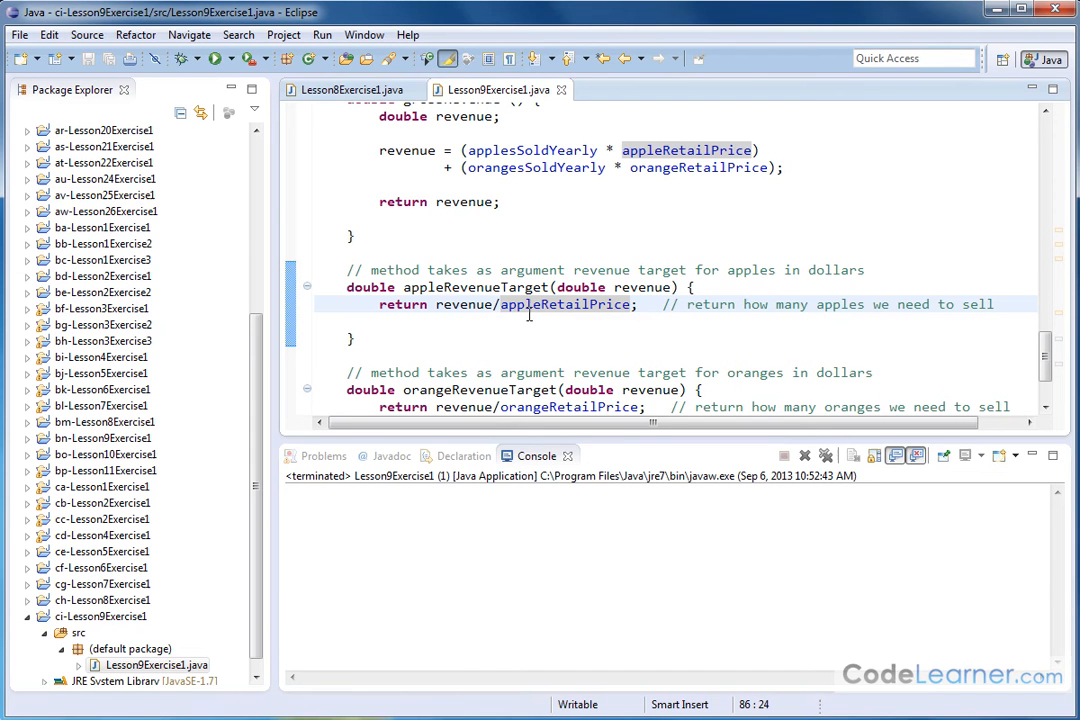
pyautogui.moveTo(512, 324)
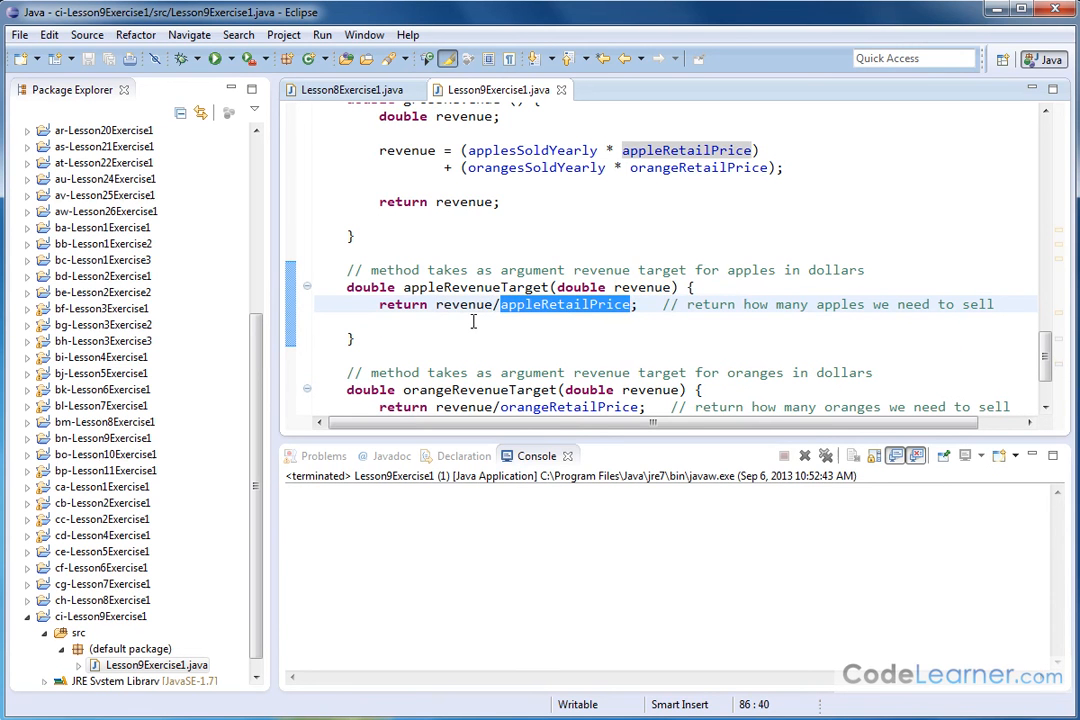
pyautogui.doubleClick(404, 304)
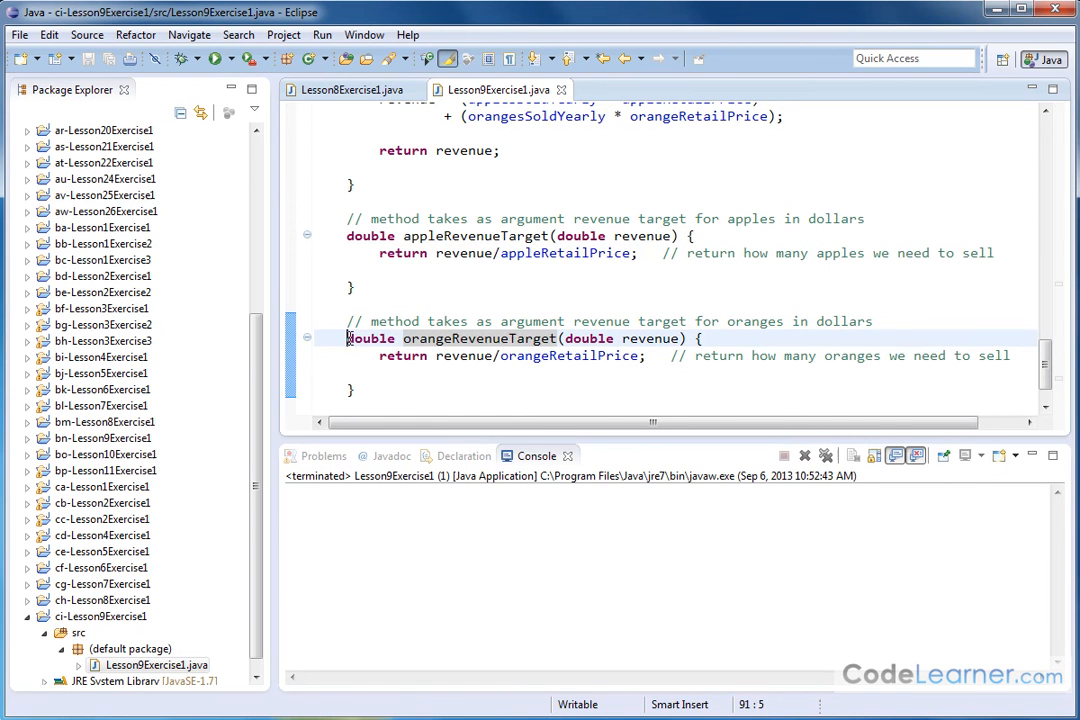
pyautogui.doubleClick(588, 338)
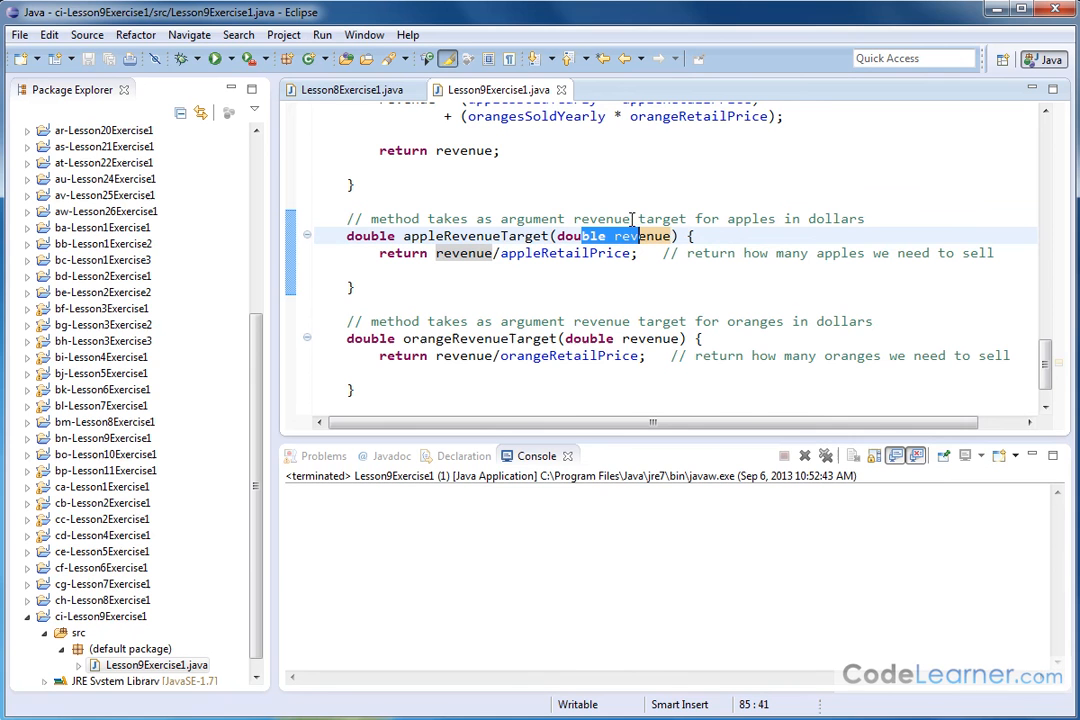
pyautogui.moveTo(580, 152)
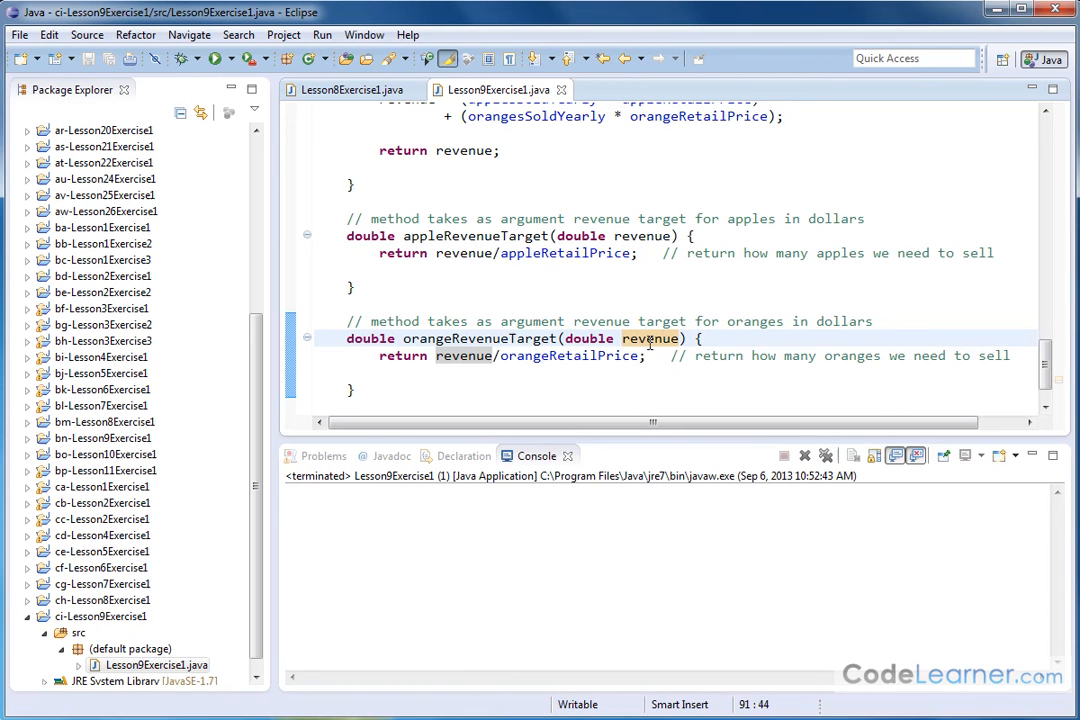
pyautogui.doubleClick(464, 356)
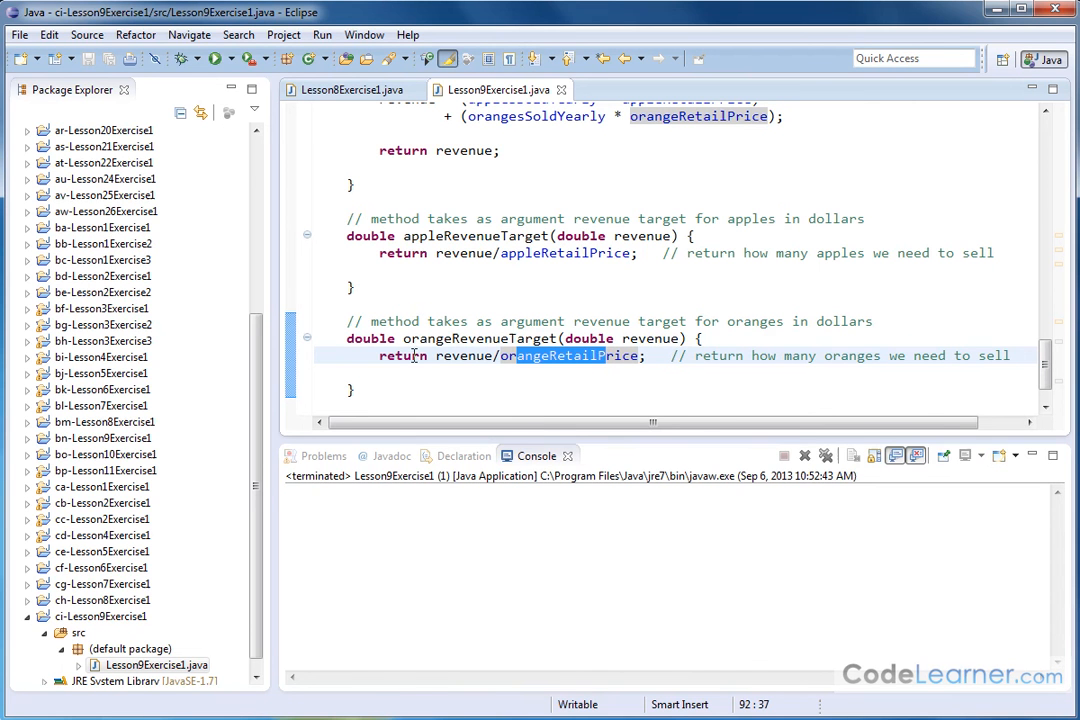
pyautogui.moveTo(454, 312)
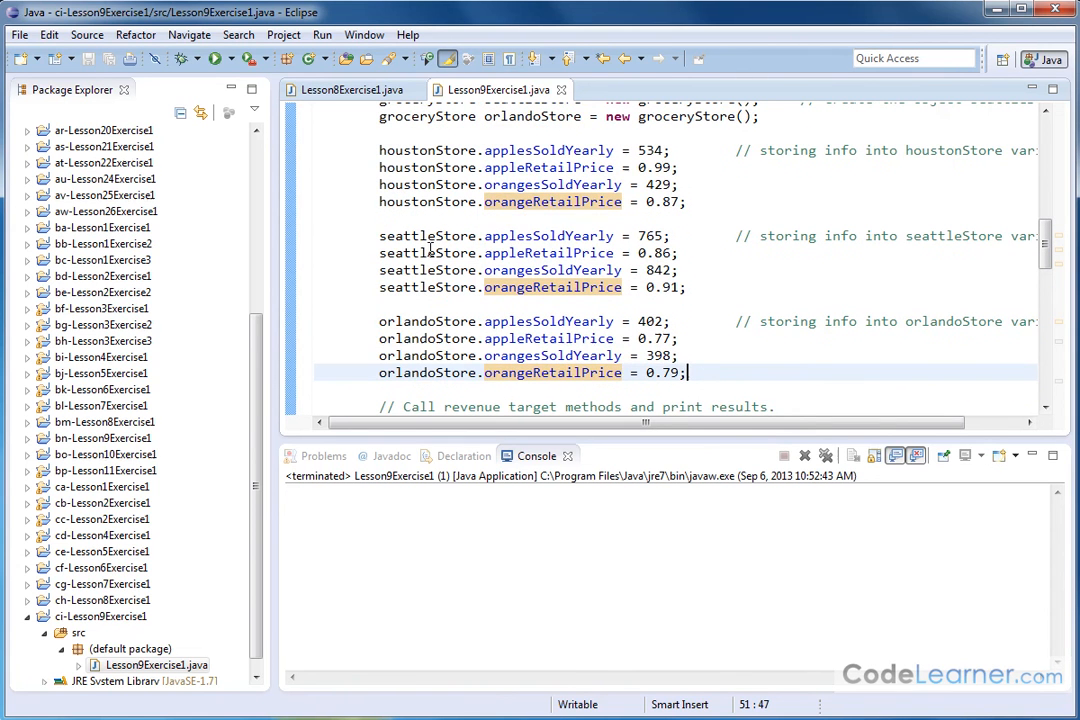
# Scroll main down to the store price assignments and the println calls for each store
pyautogui.scroll(-3)
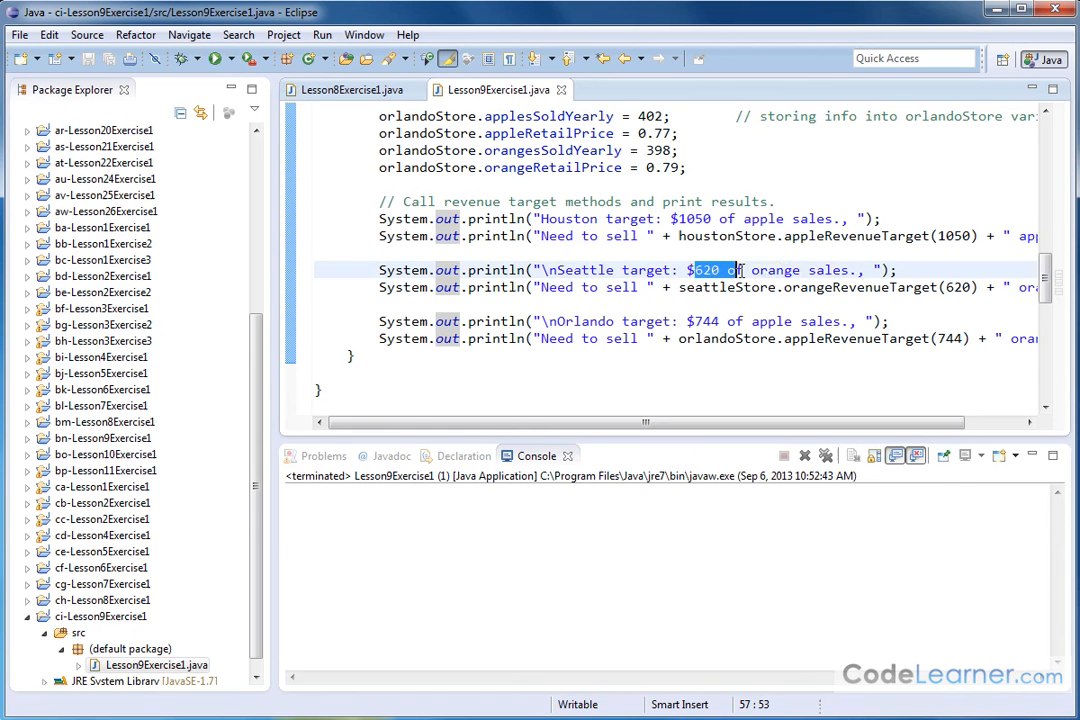
# Trace Seattle's orangeRevenueTarget(620) call, relabel Orlando's appleRevenueTarget(744) output as apples, then examine Houston's call
pyautogui.click(690, 288)
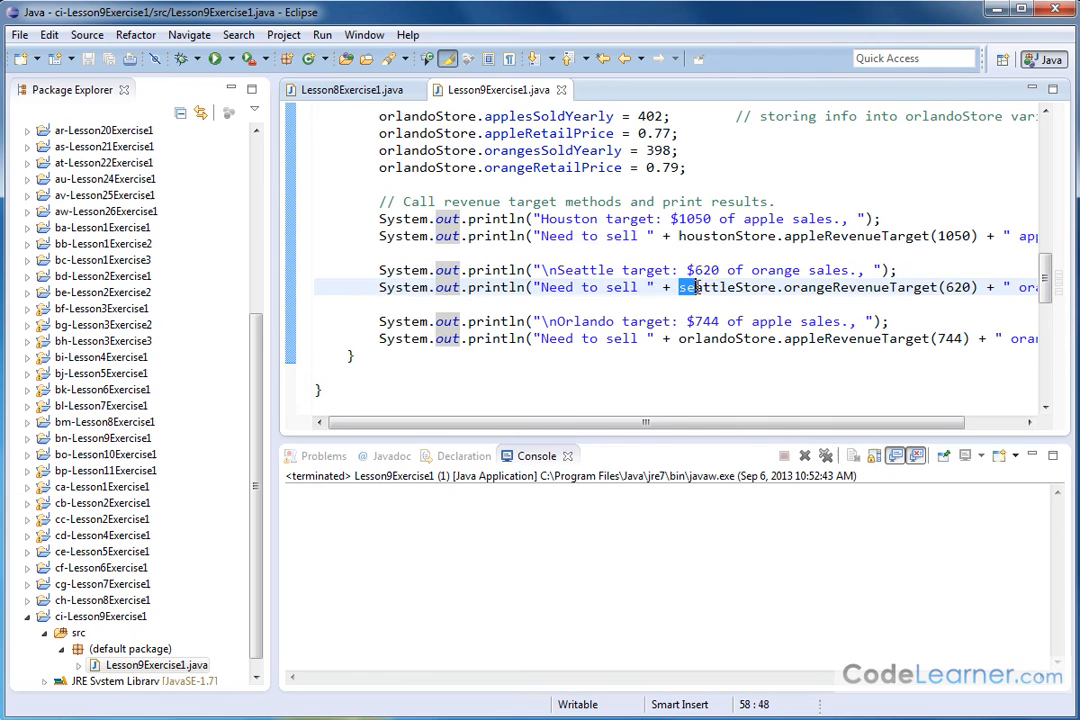
pyautogui.doubleClick(724, 288)
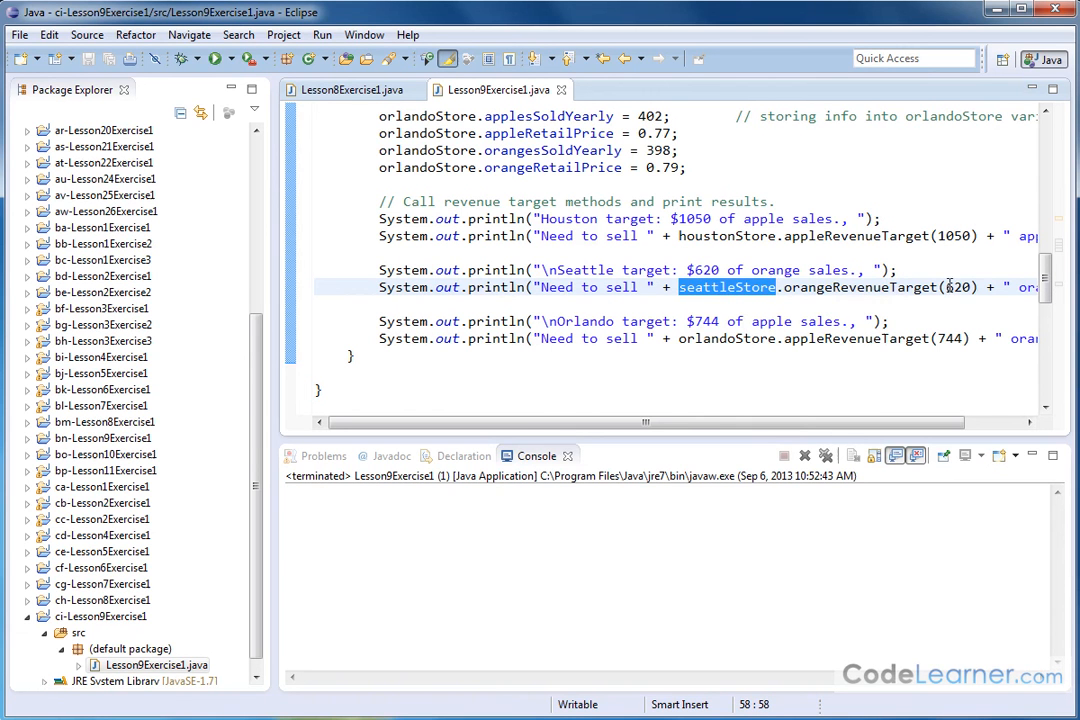
pyautogui.doubleClick(956, 288)
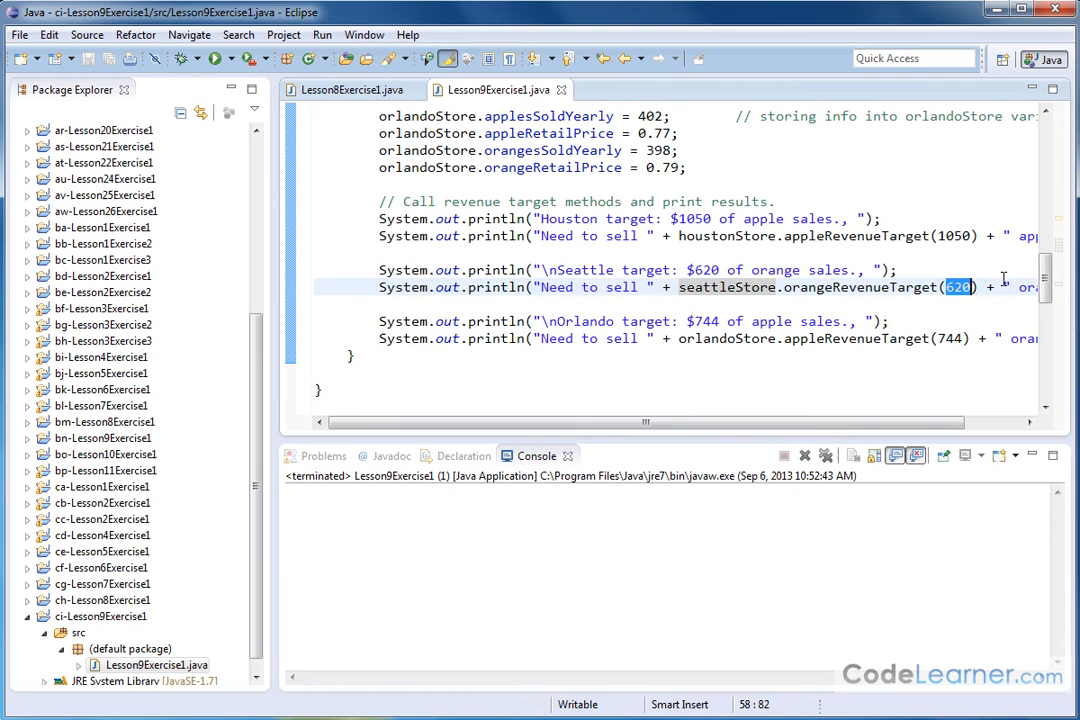
pyautogui.hscroll(3)
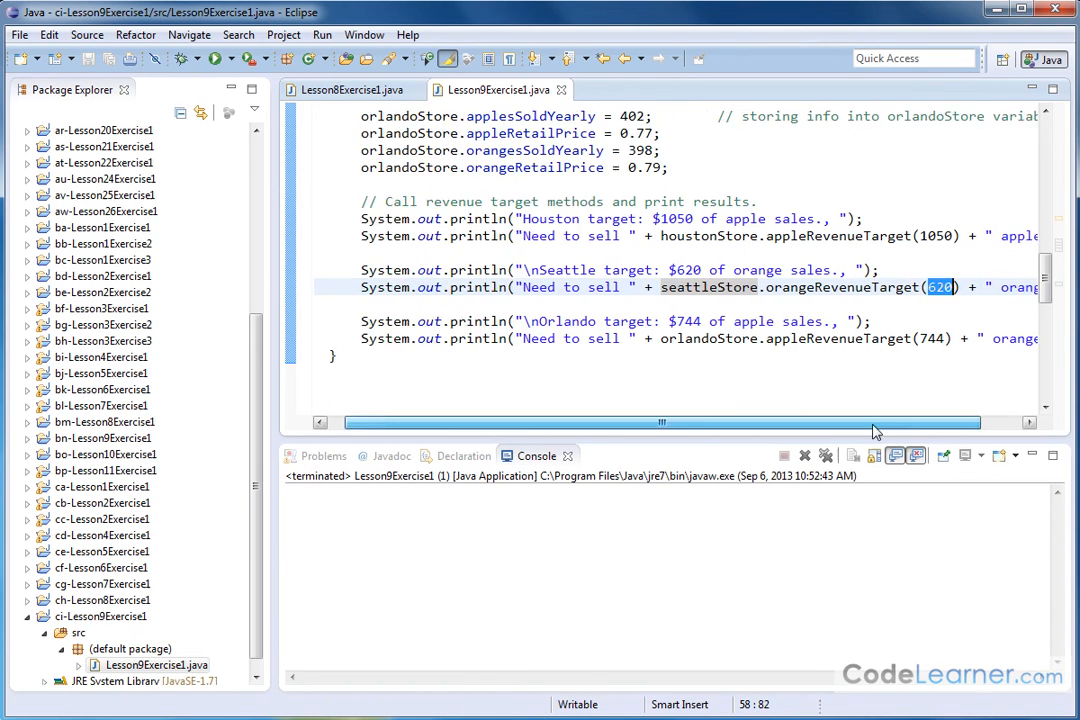
pyautogui.hscroll(-3)
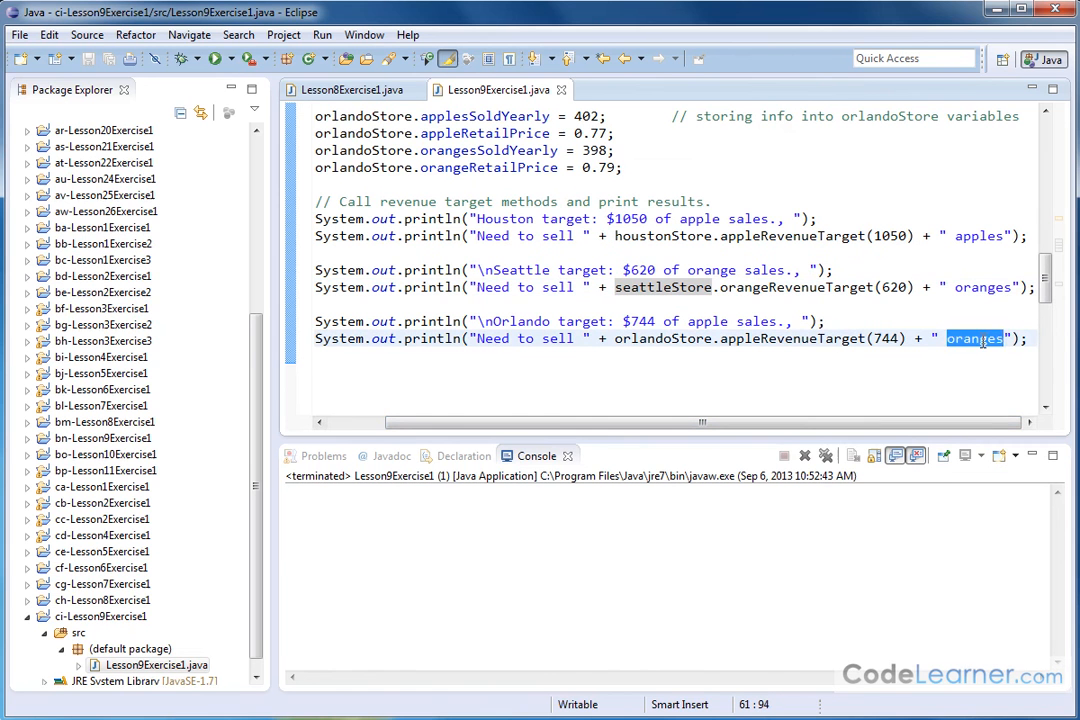
pyautogui.write('apples')
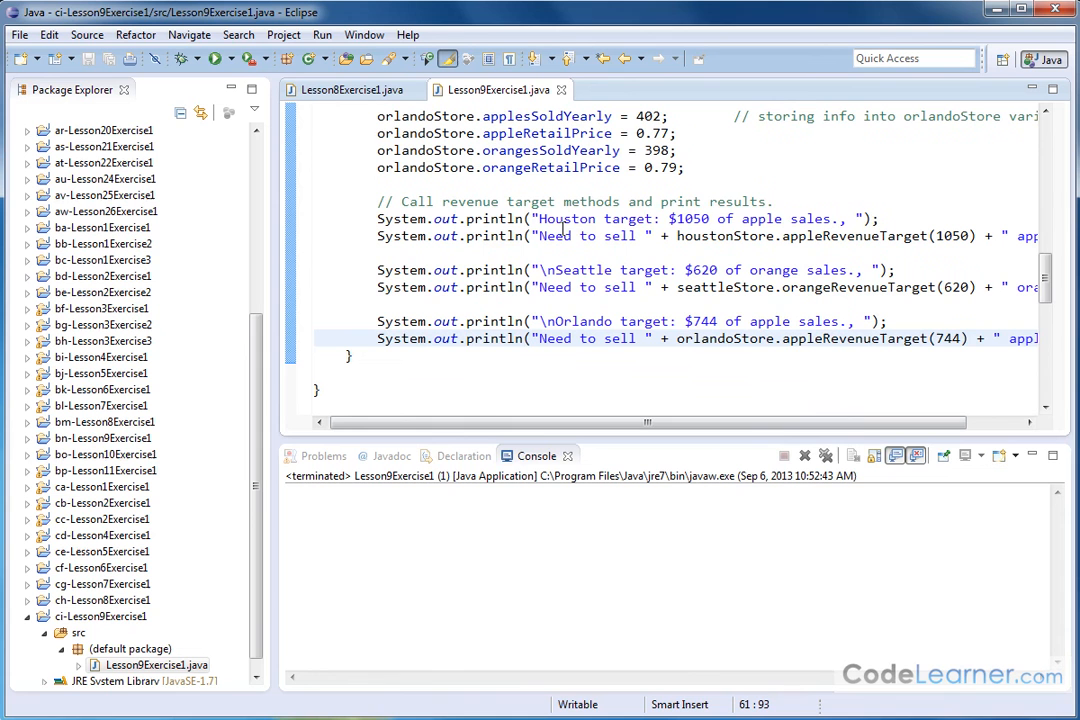
pyautogui.doubleClick(688, 218)
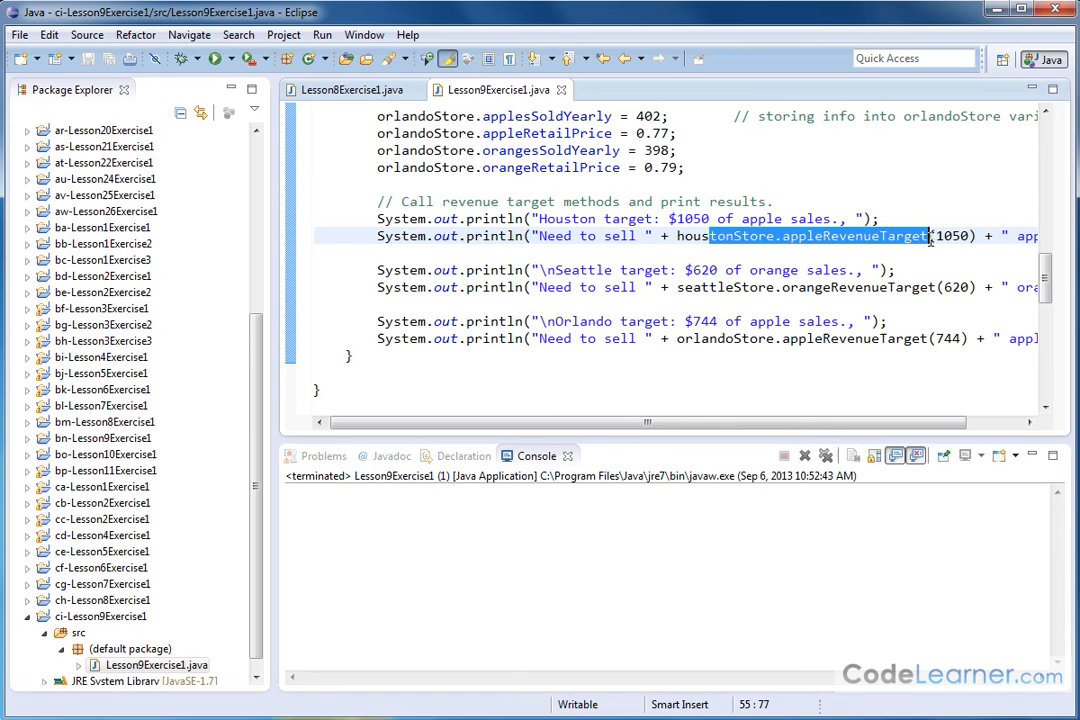
pyautogui.moveTo(952, 236)
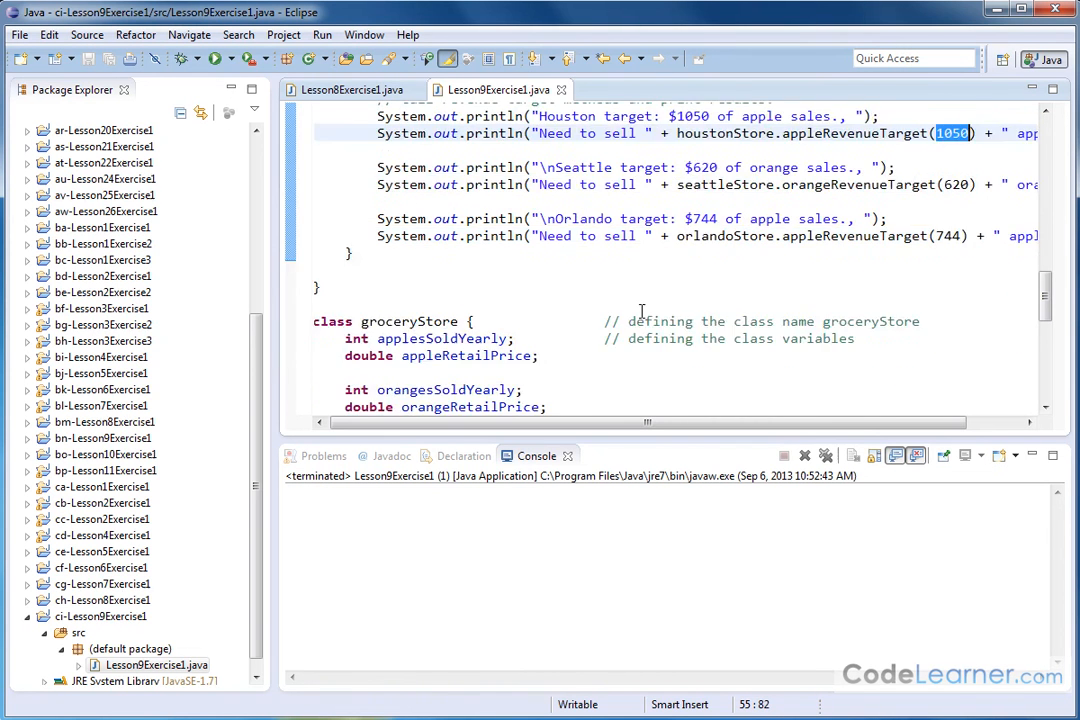
pyautogui.scroll(-3)
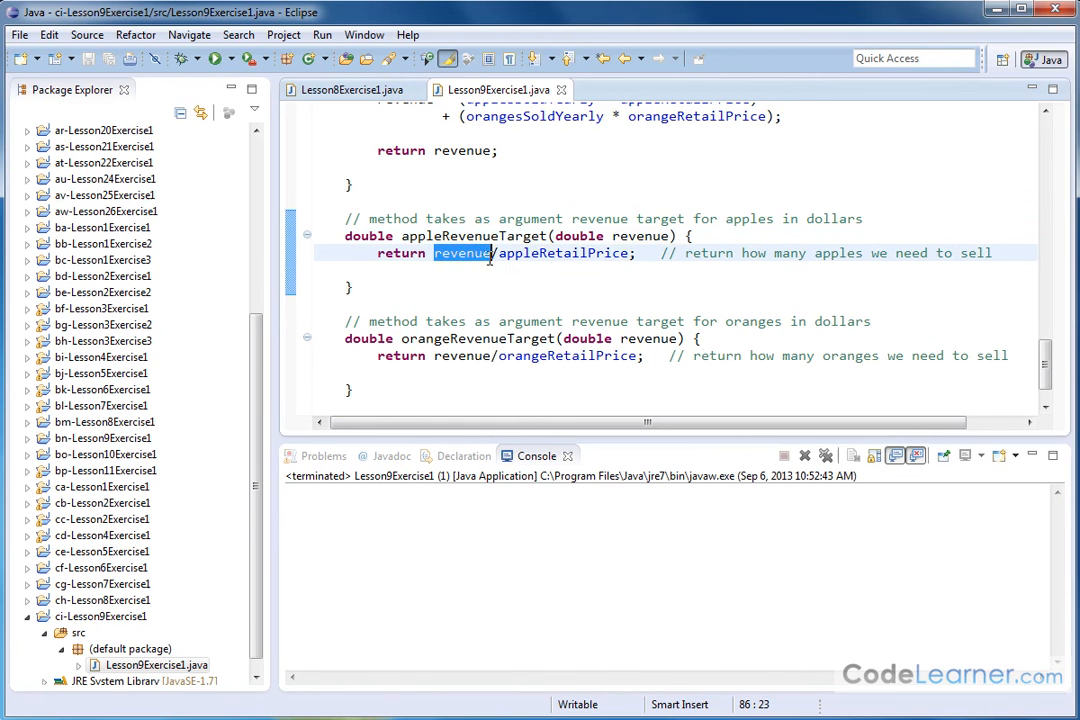
pyautogui.doubleClick(562, 252)
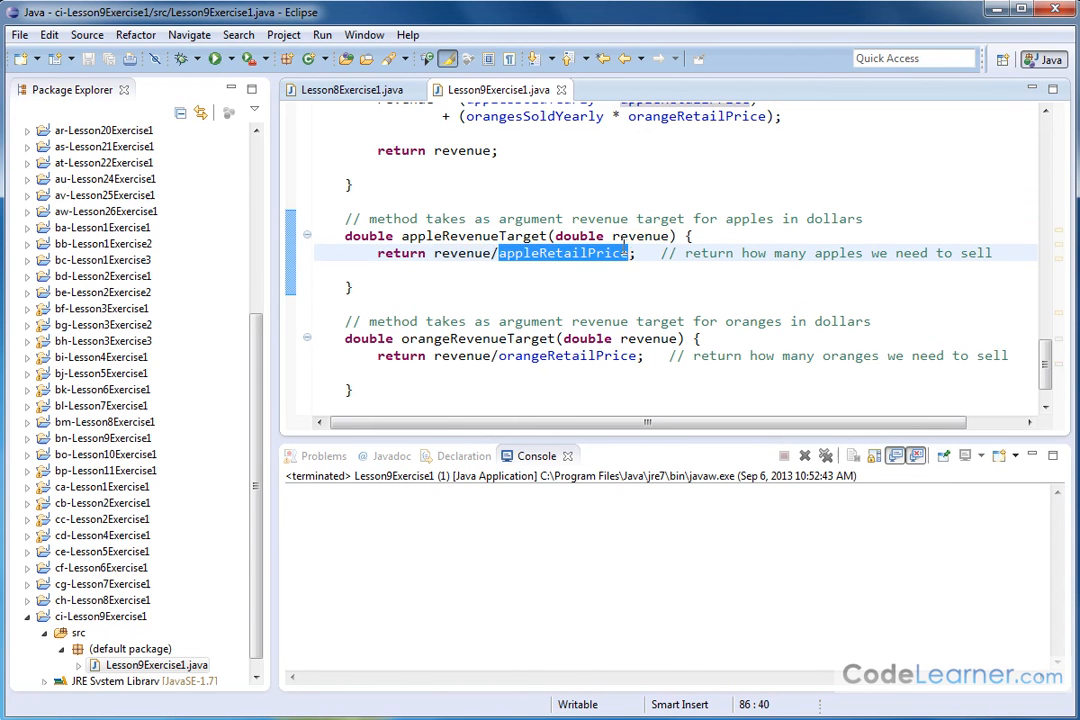
pyautogui.moveTo(564, 252)
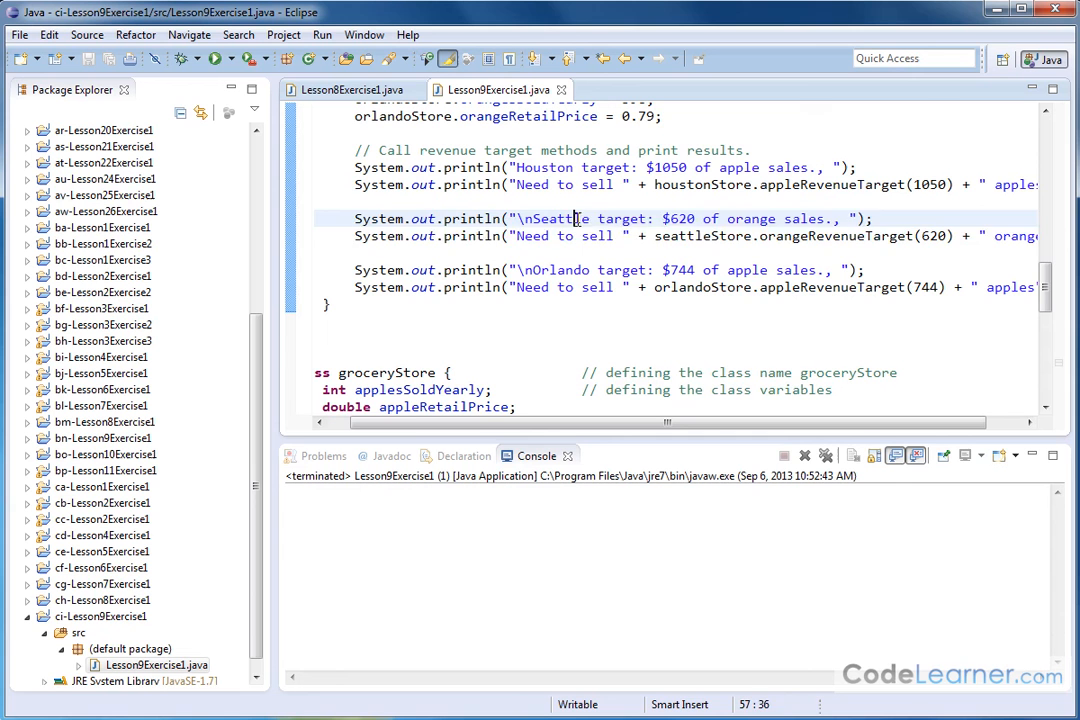
pyautogui.moveTo(576, 218); pyautogui.dragTo(868, 236)
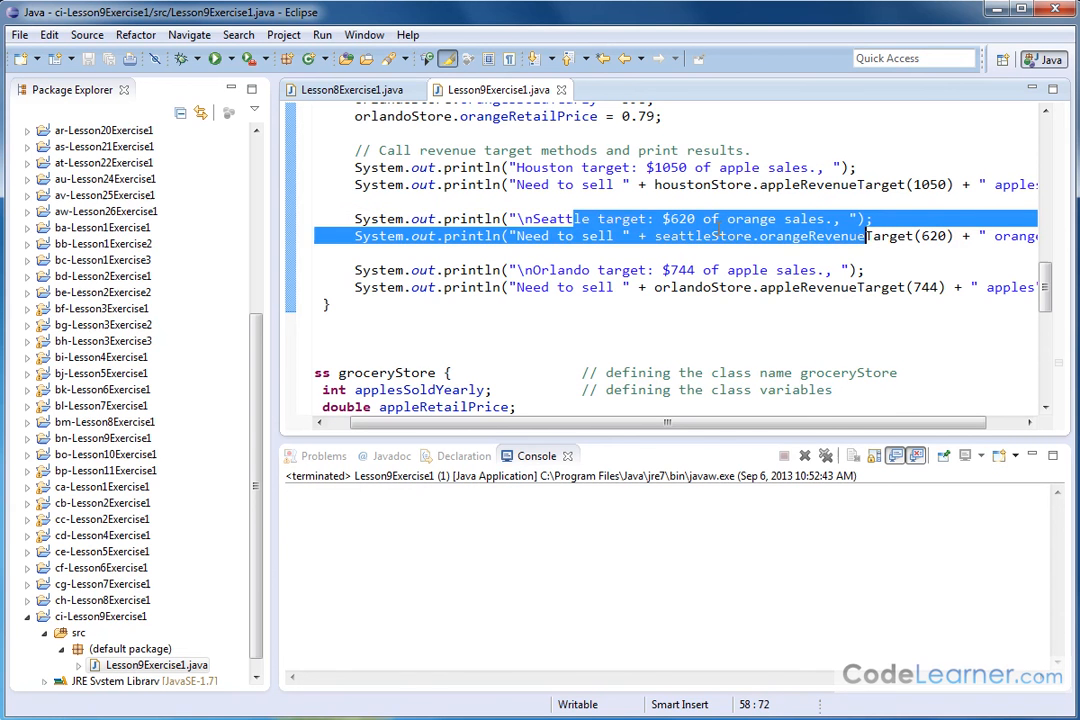
pyautogui.doubleClick(700, 236)
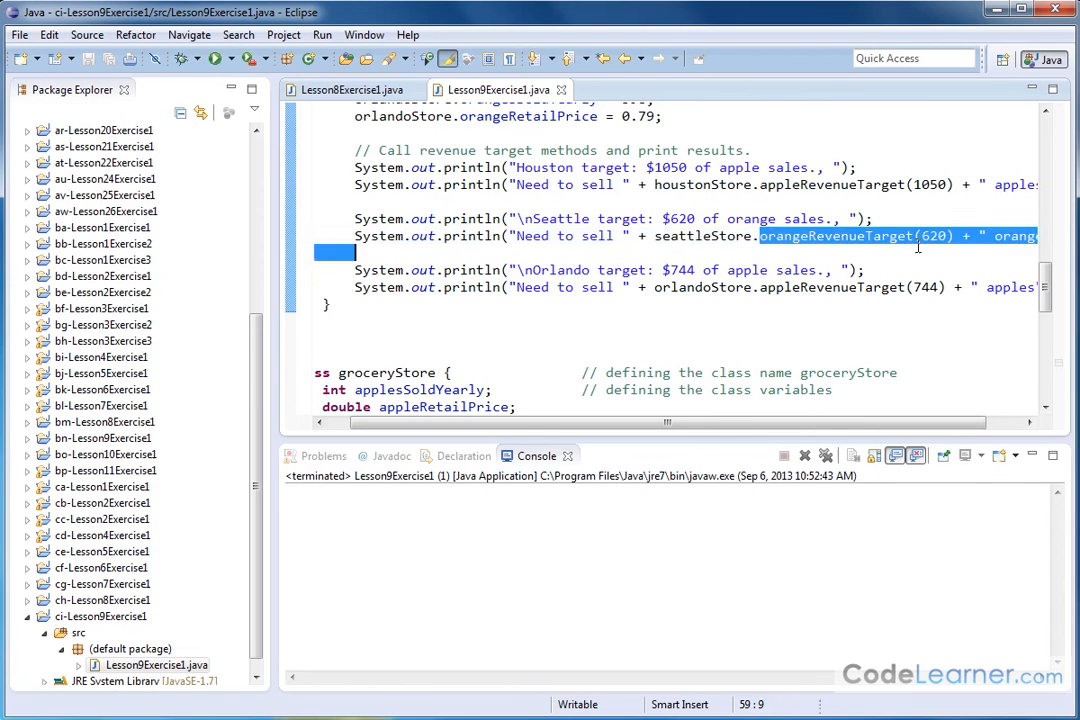
pyautogui.click(656, 236)
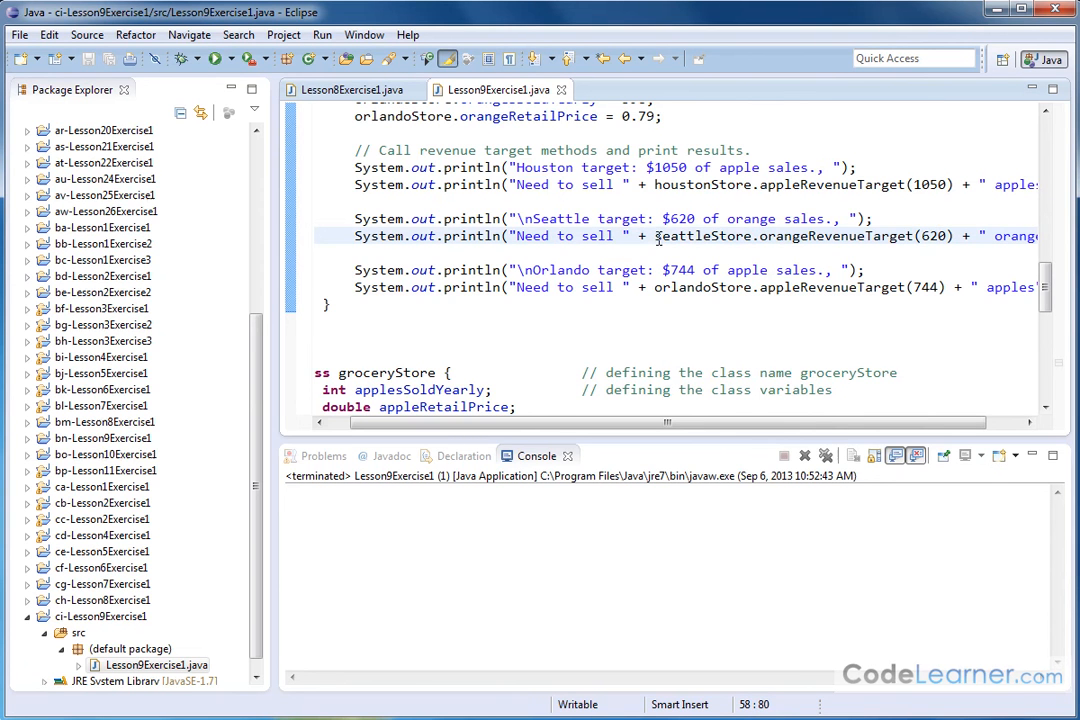
pyautogui.doubleClick(800, 236)
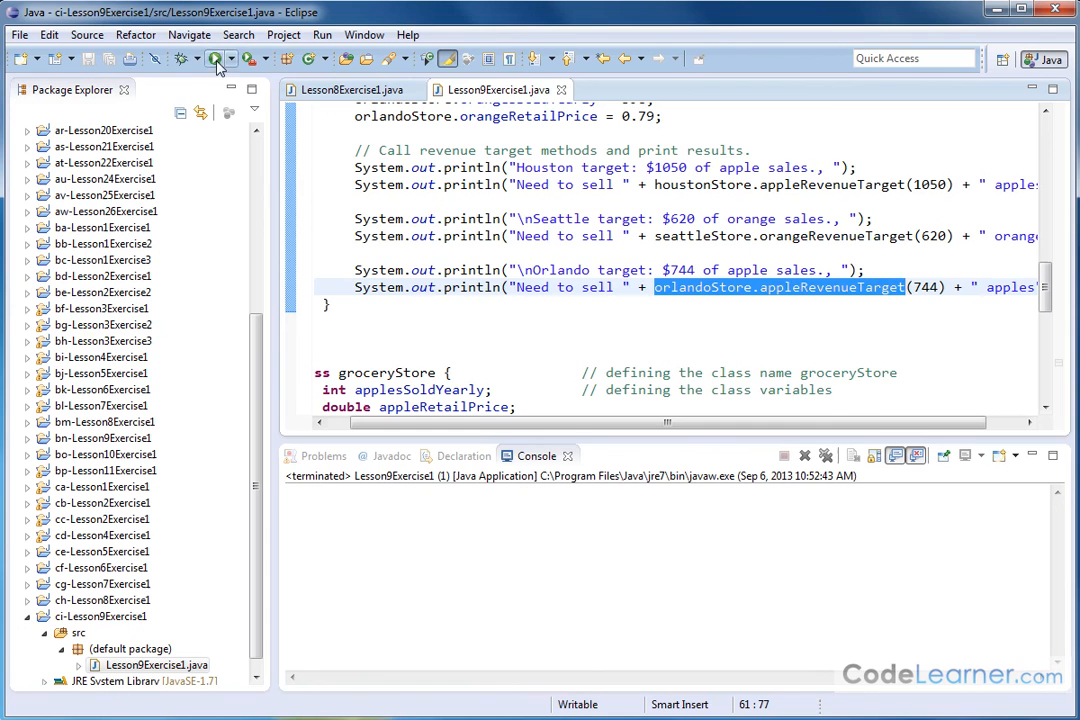
# Run the program and check the console: Houston about 1060.6 apples, Orlando's $744 target giving 966.2 apples
pyautogui.click(216, 58)
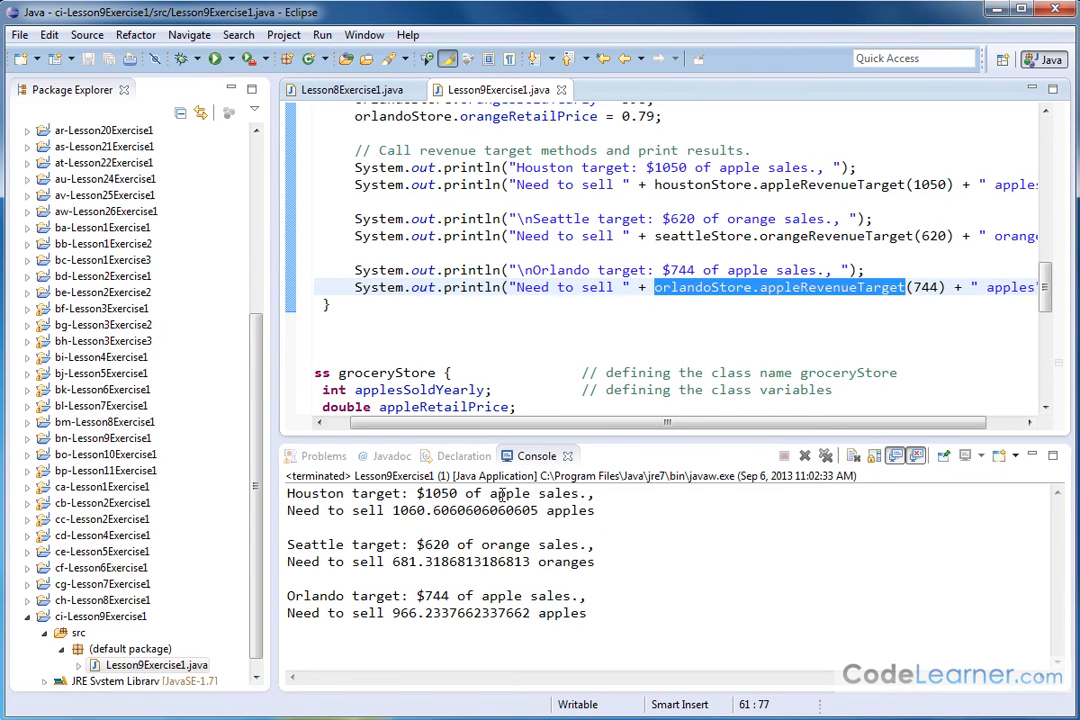
pyautogui.doubleClick(408, 510)
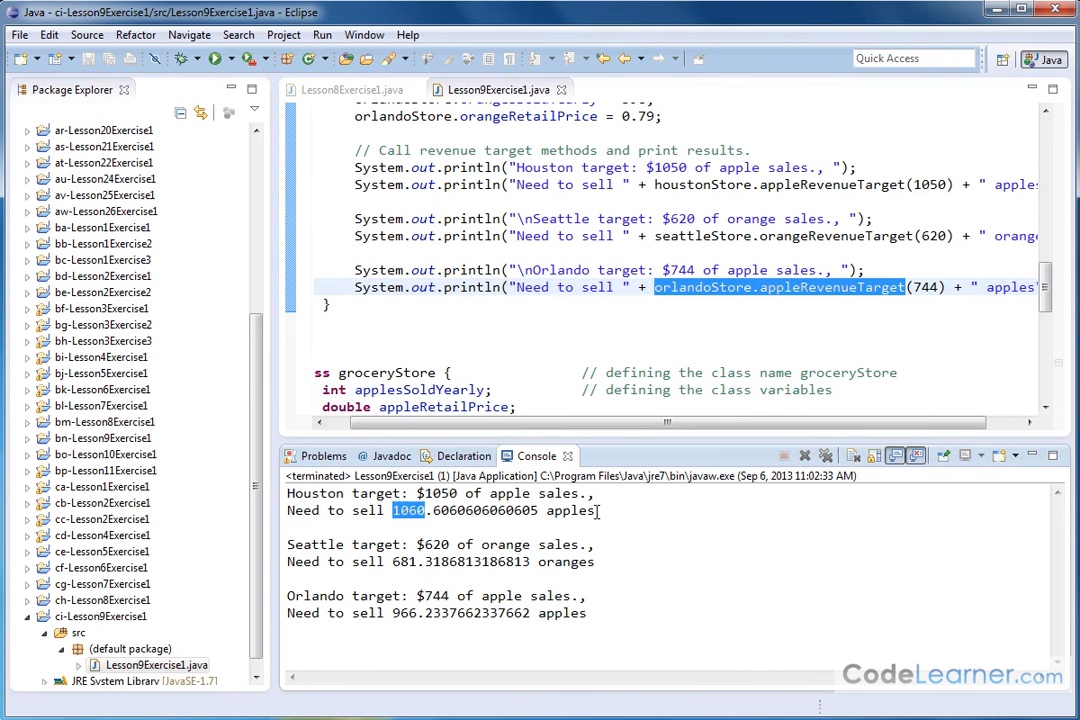
pyautogui.moveTo(440, 550)
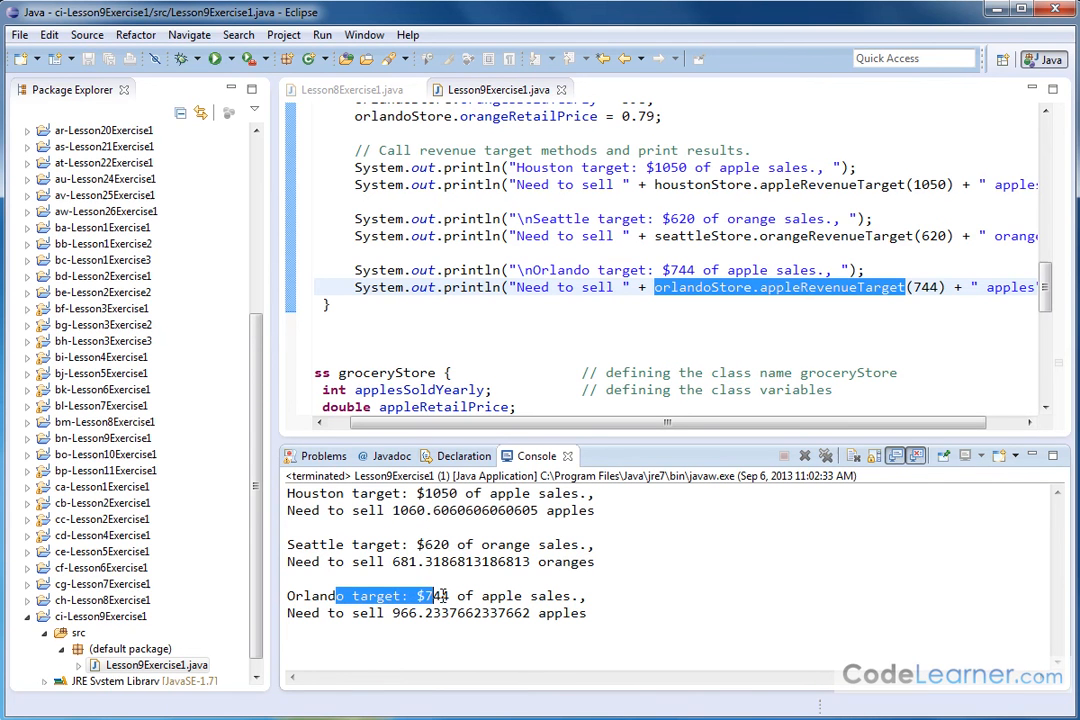
pyautogui.doubleClick(430, 596)
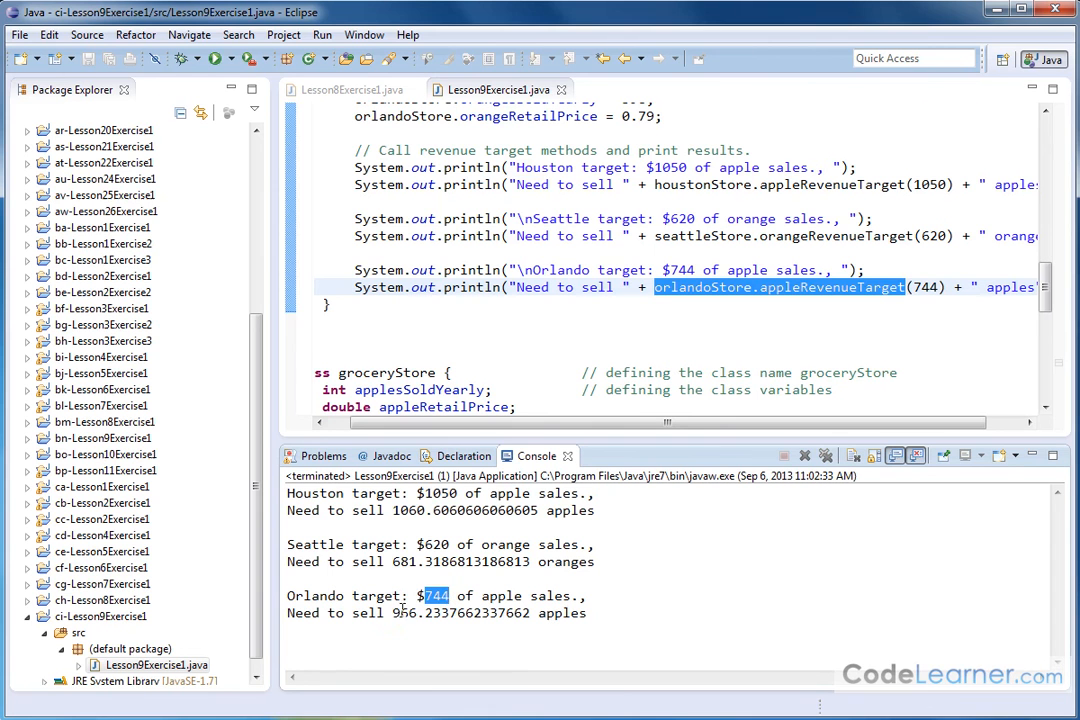
pyautogui.doubleClick(460, 612)
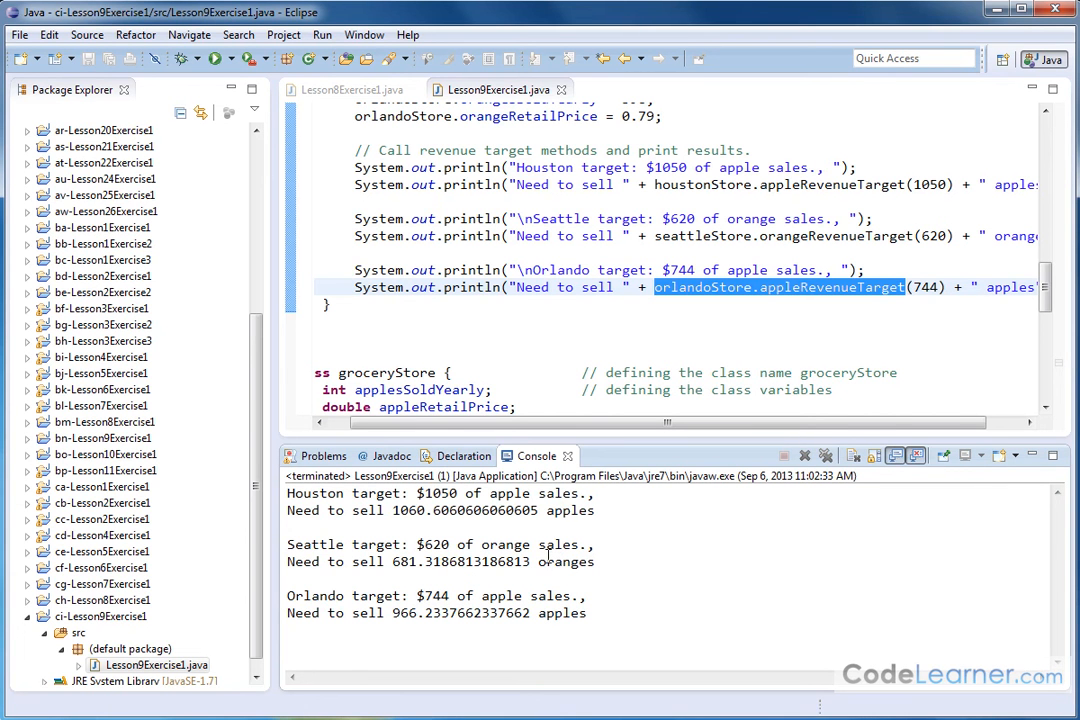
pyautogui.moveTo(484, 518)
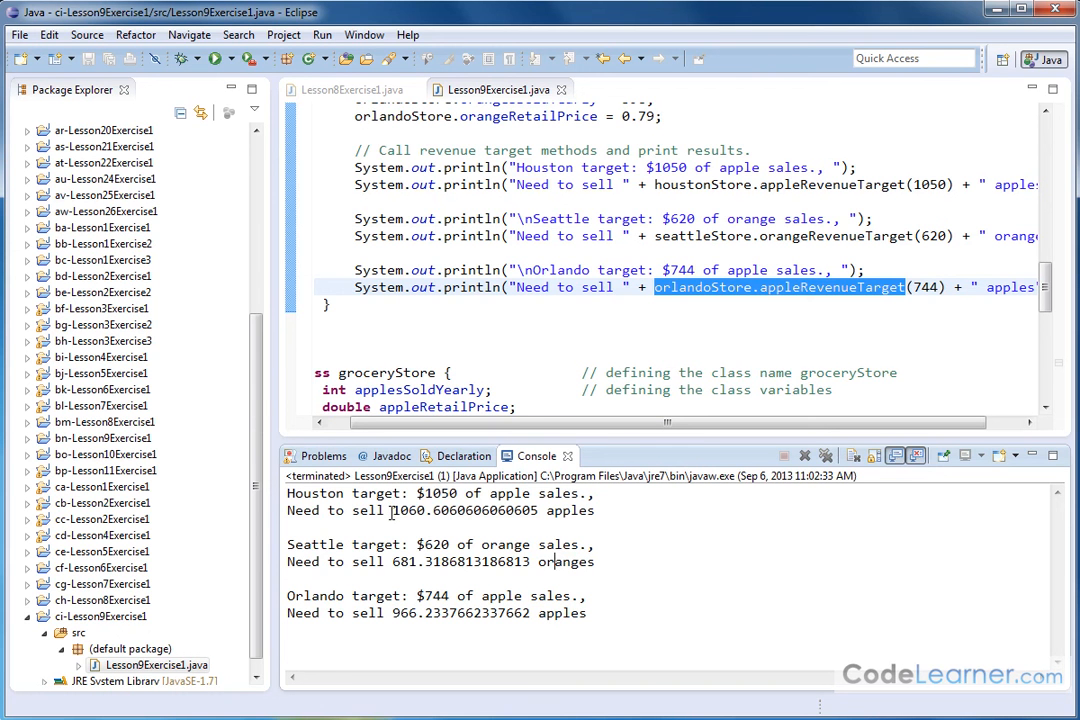
pyautogui.doubleClick(400, 510)
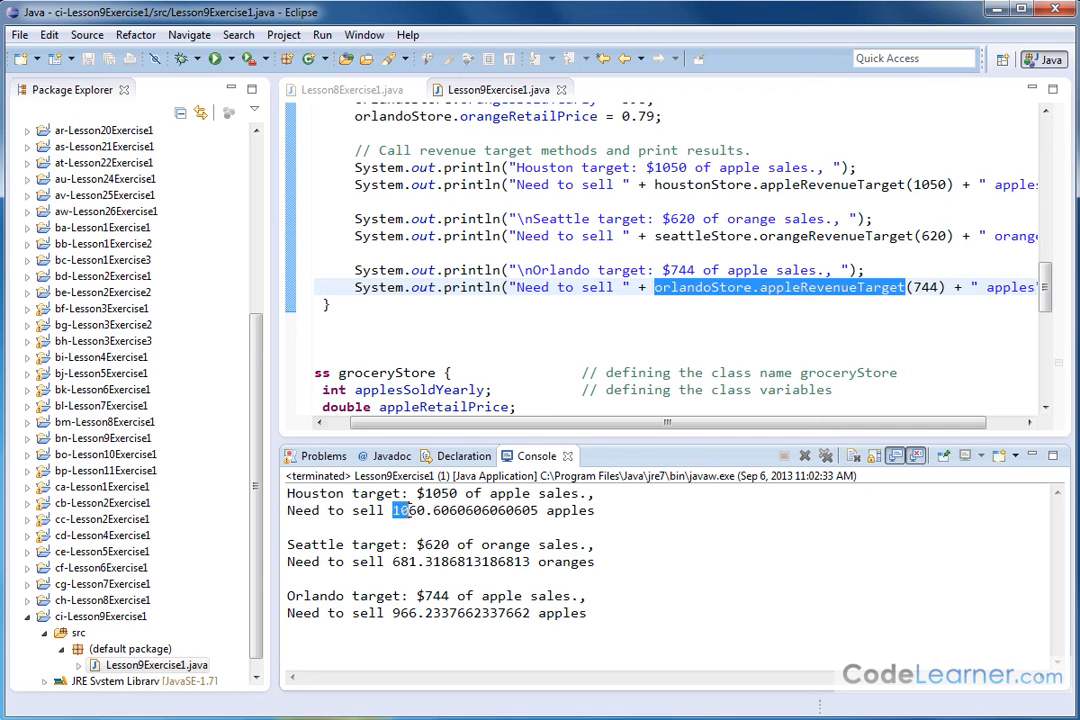
pyautogui.doubleClick(408, 510)
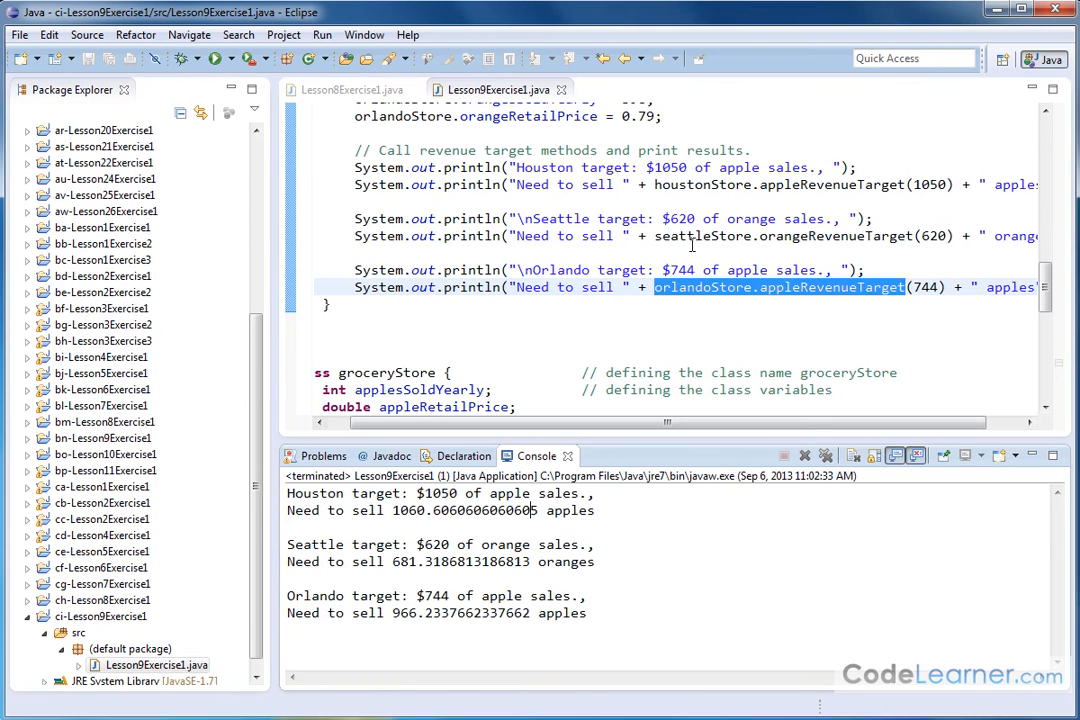
pyautogui.moveTo(602, 252)
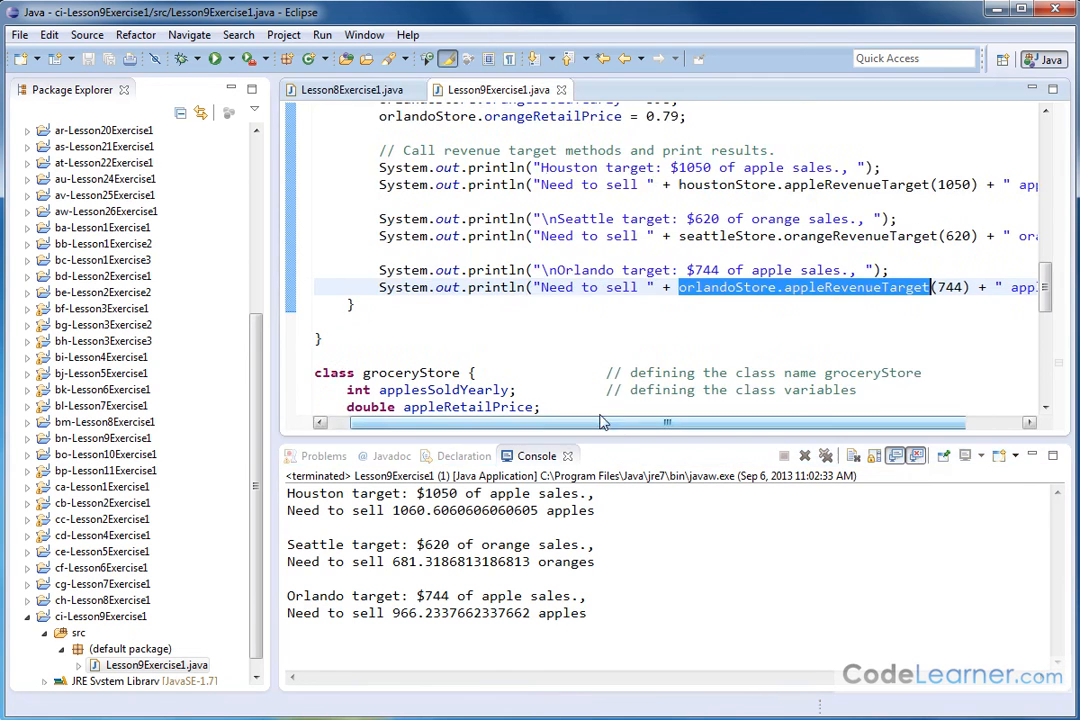
pyautogui.scroll(-3)
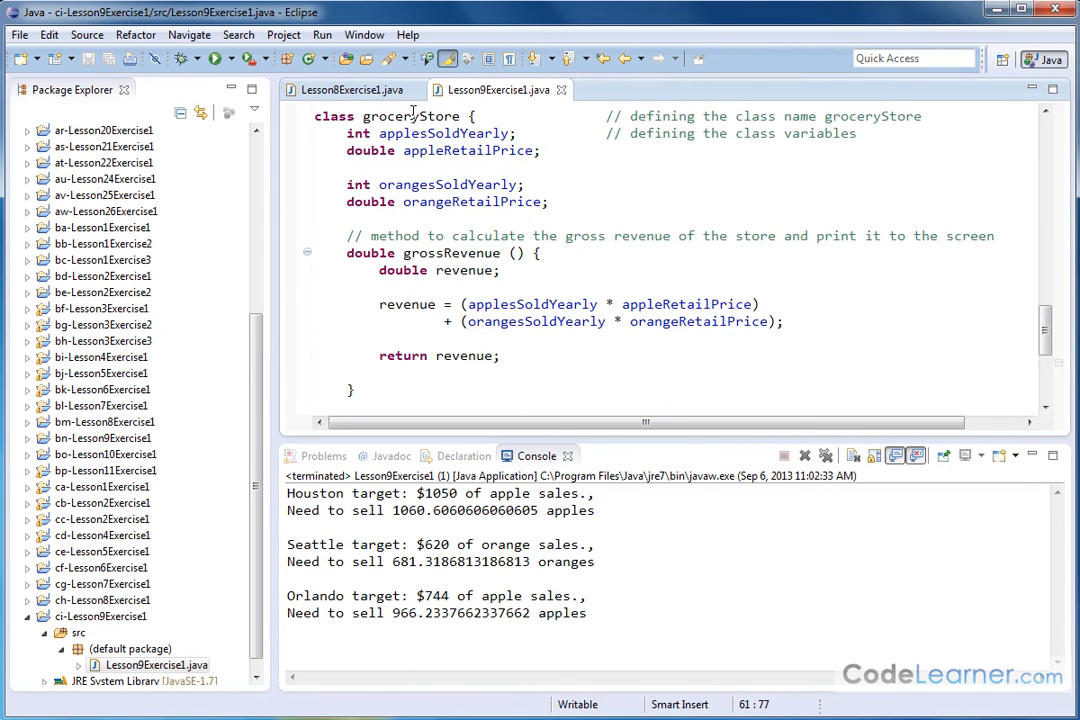
pyautogui.scroll(-3)
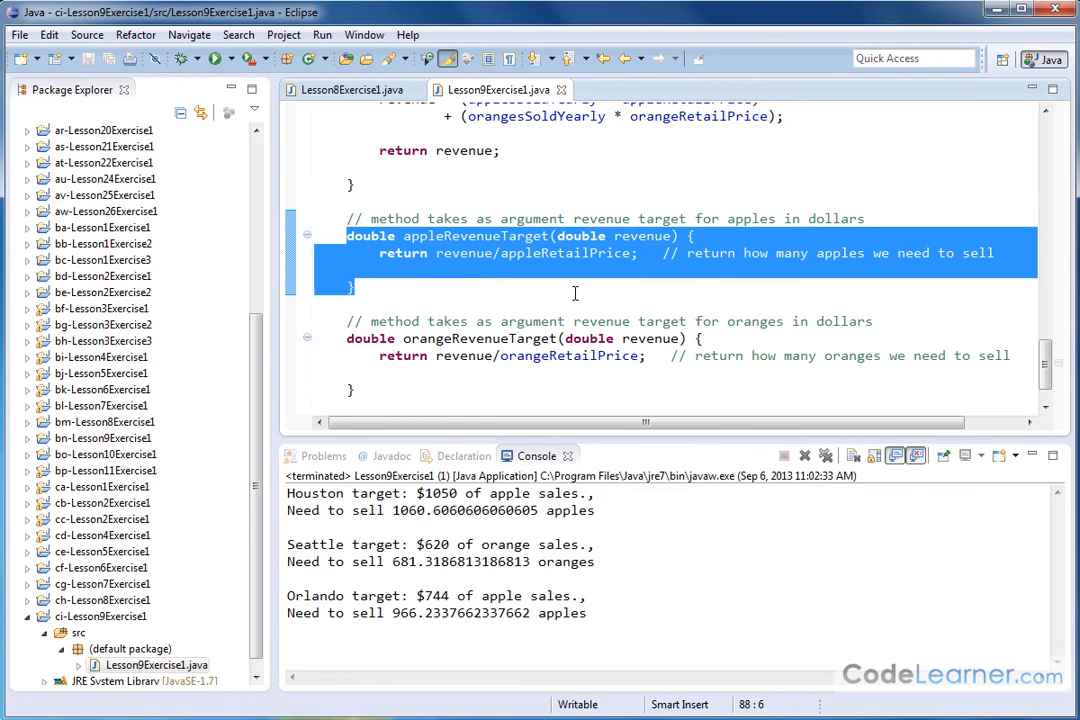
pyautogui.moveTo(572, 288)
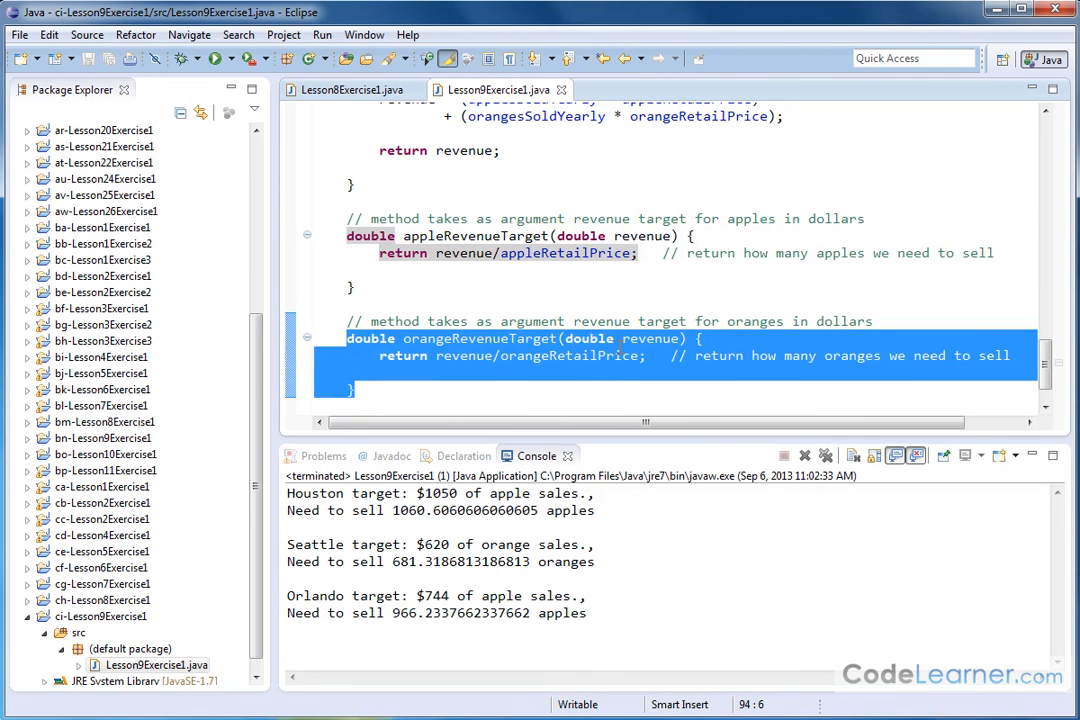
pyautogui.moveTo(650, 338)
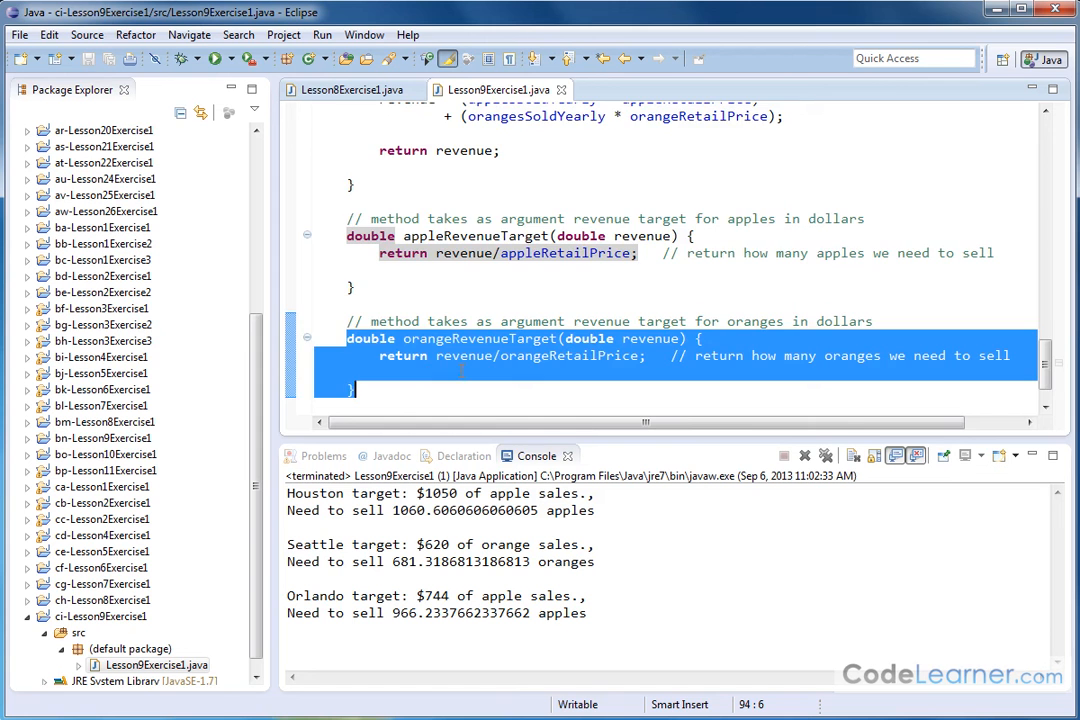
pyautogui.scroll(-3)
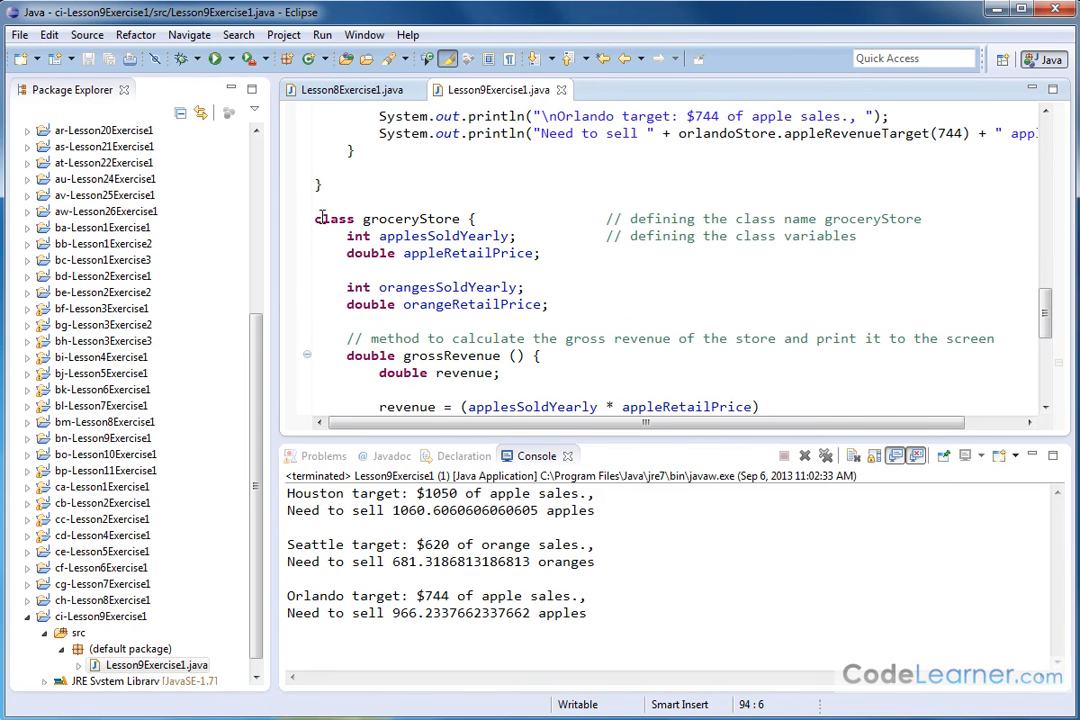
pyautogui.scroll(-3)
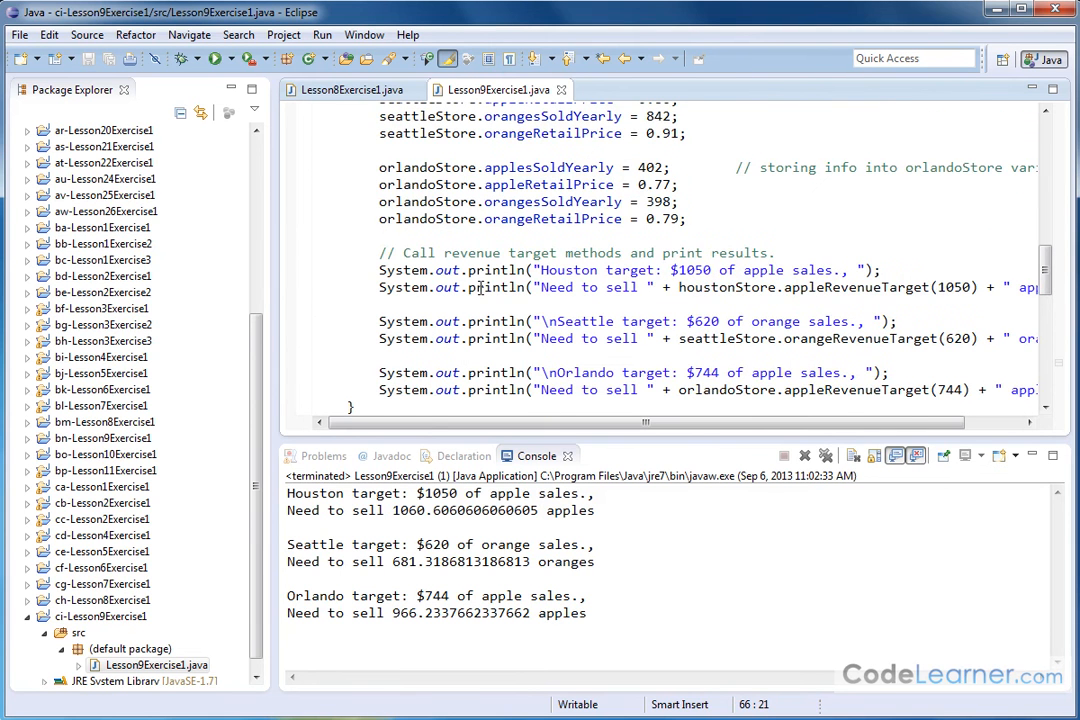
pyautogui.click(684, 288)
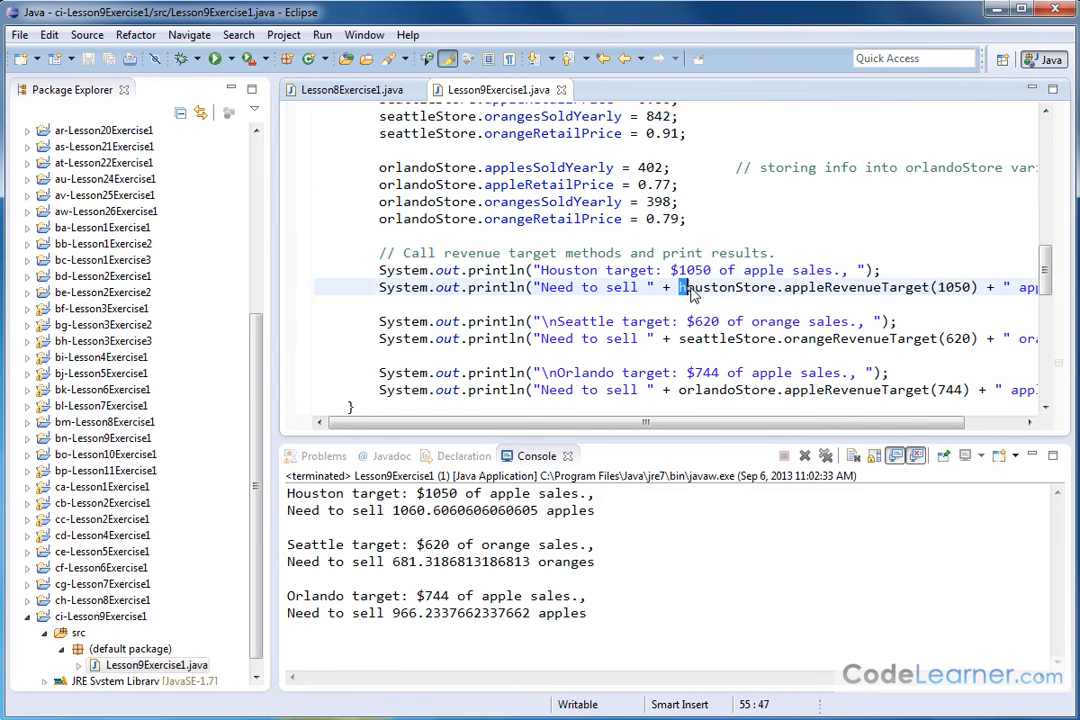
pyautogui.moveTo(680, 288); pyautogui.dragTo(928, 288)
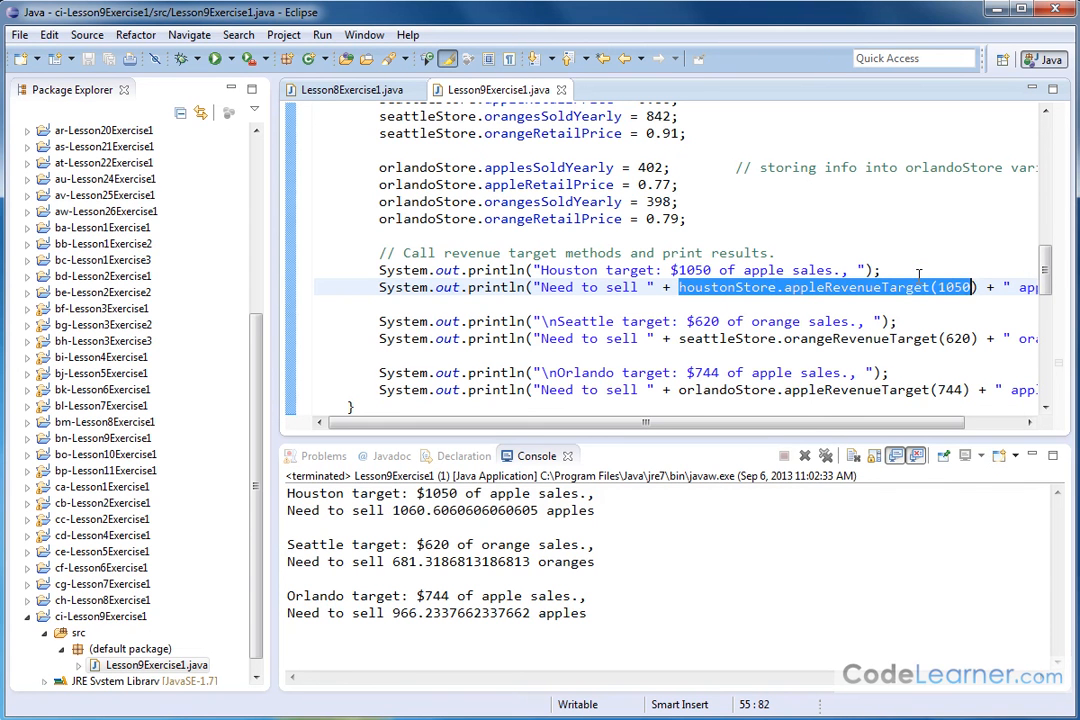
pyautogui.click(960, 276)
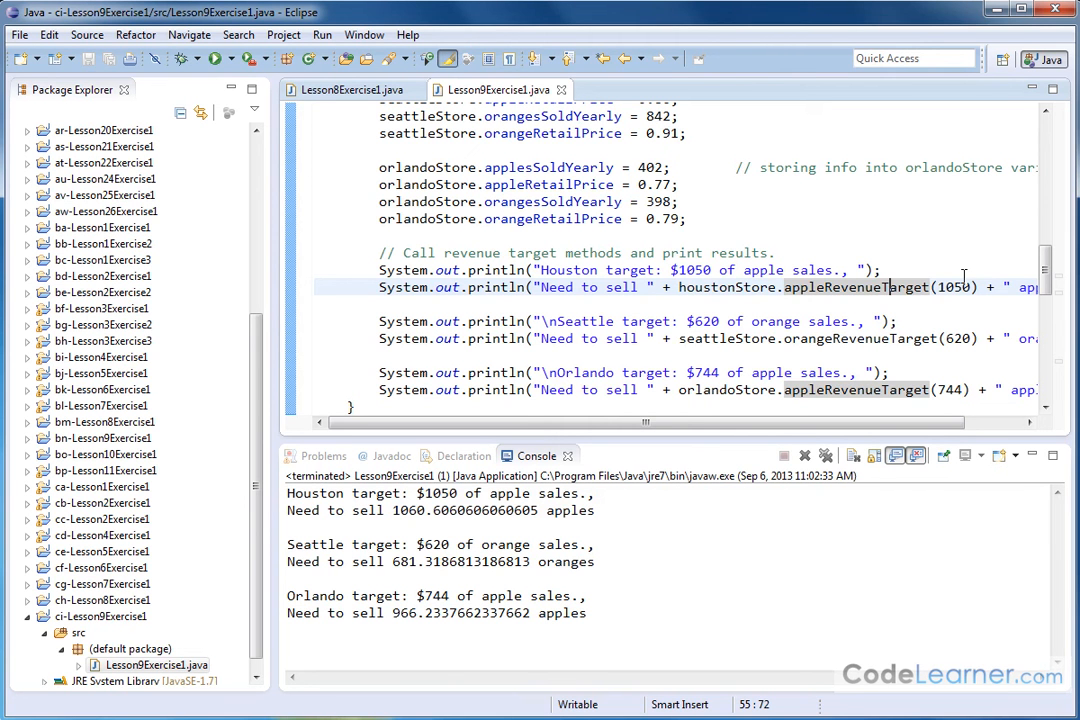
pyautogui.moveTo(772, 432)
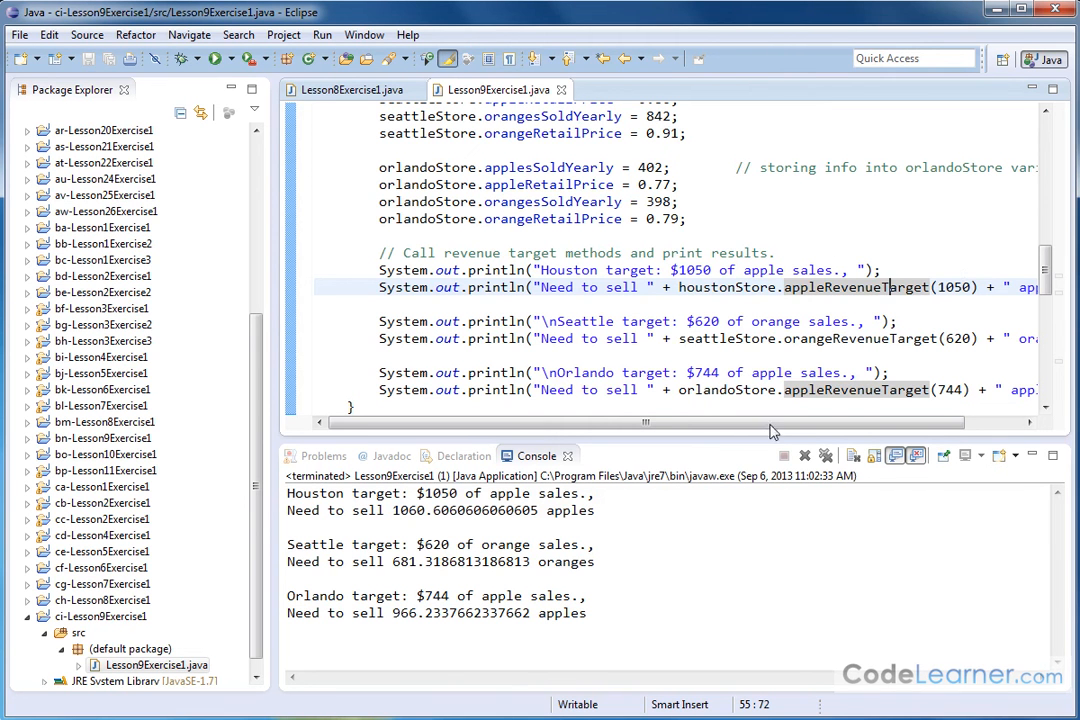